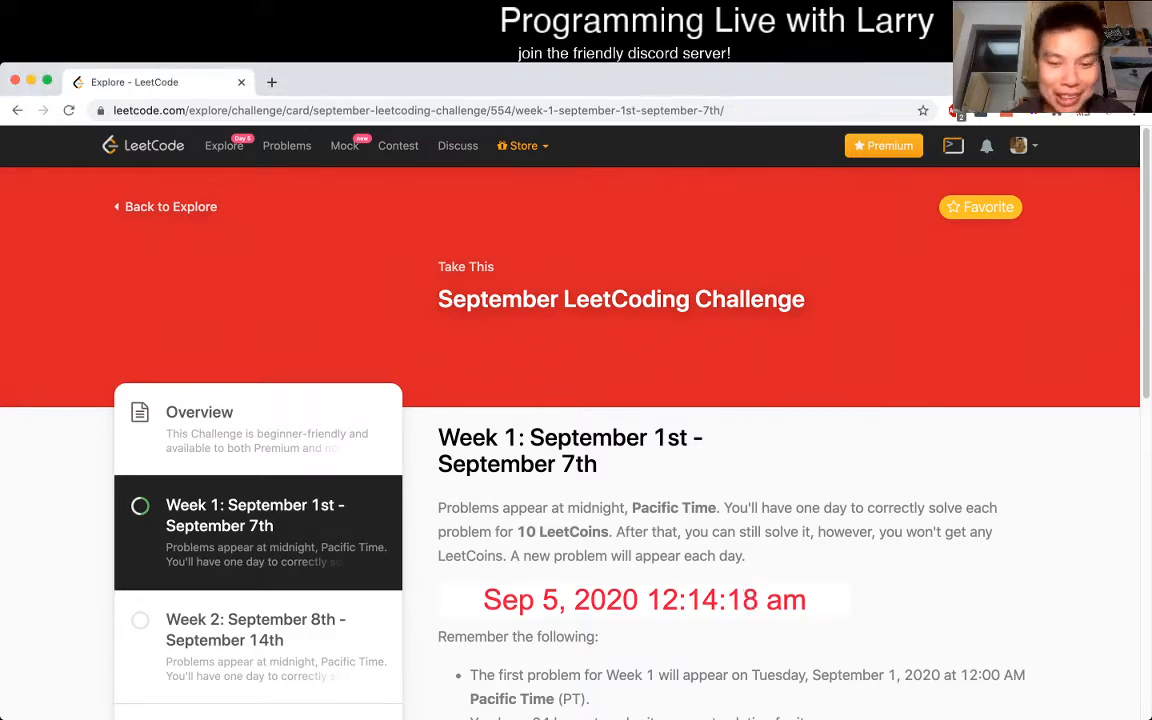
- Open 'All Elements in Two Binary Search Trees' from the week 1 card and read the problem statement
{"action": "scroll", "scroll_direction": "down", "scroll_amount": 3}
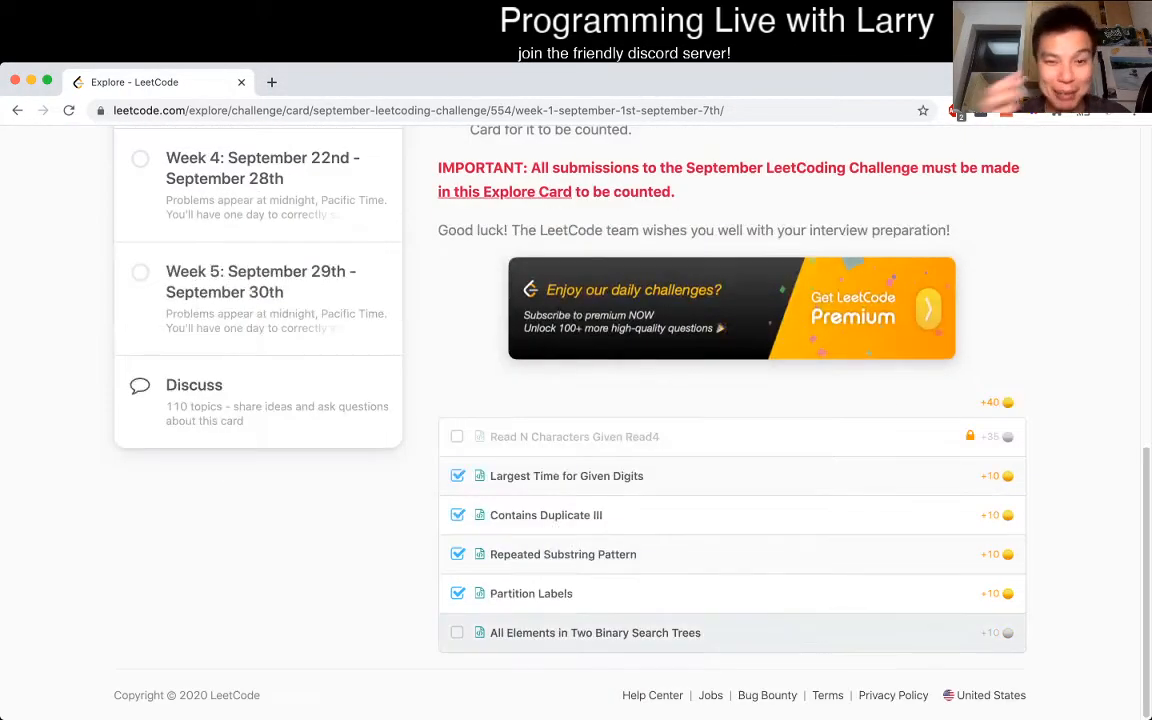
{"action": "left_click", "coordinate": [594, 632]}
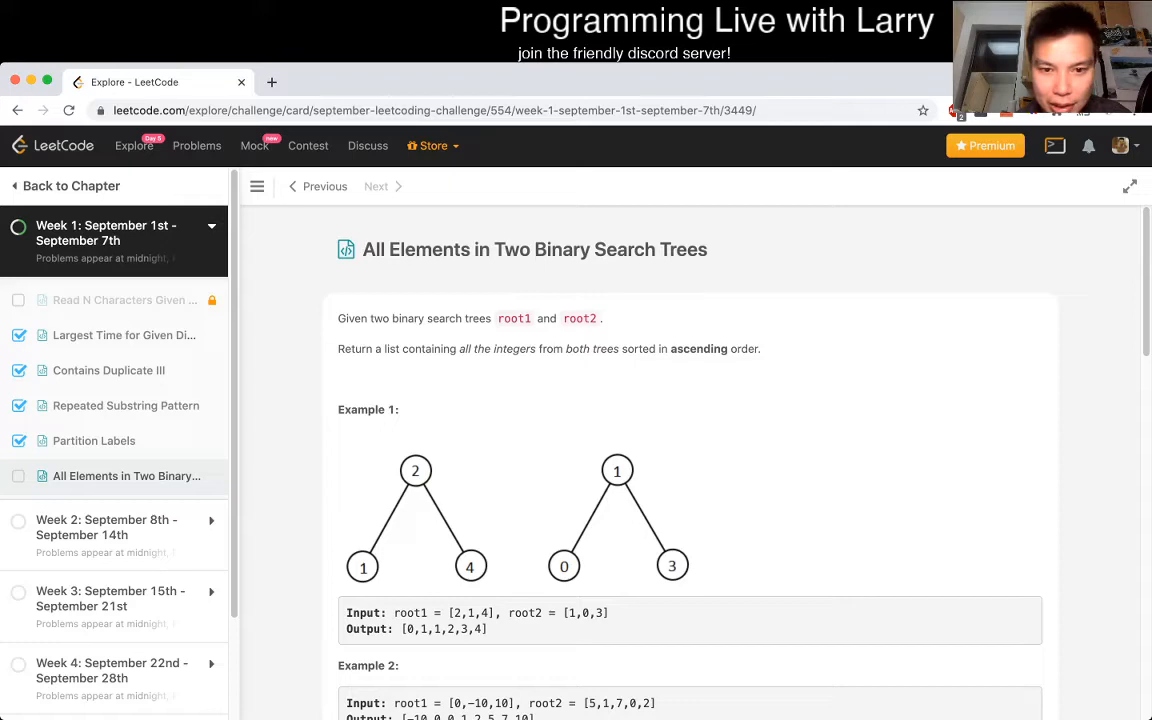
{"action": "left_click_drag", "start_coordinate": [338, 348], "coordinate": [562, 348]}
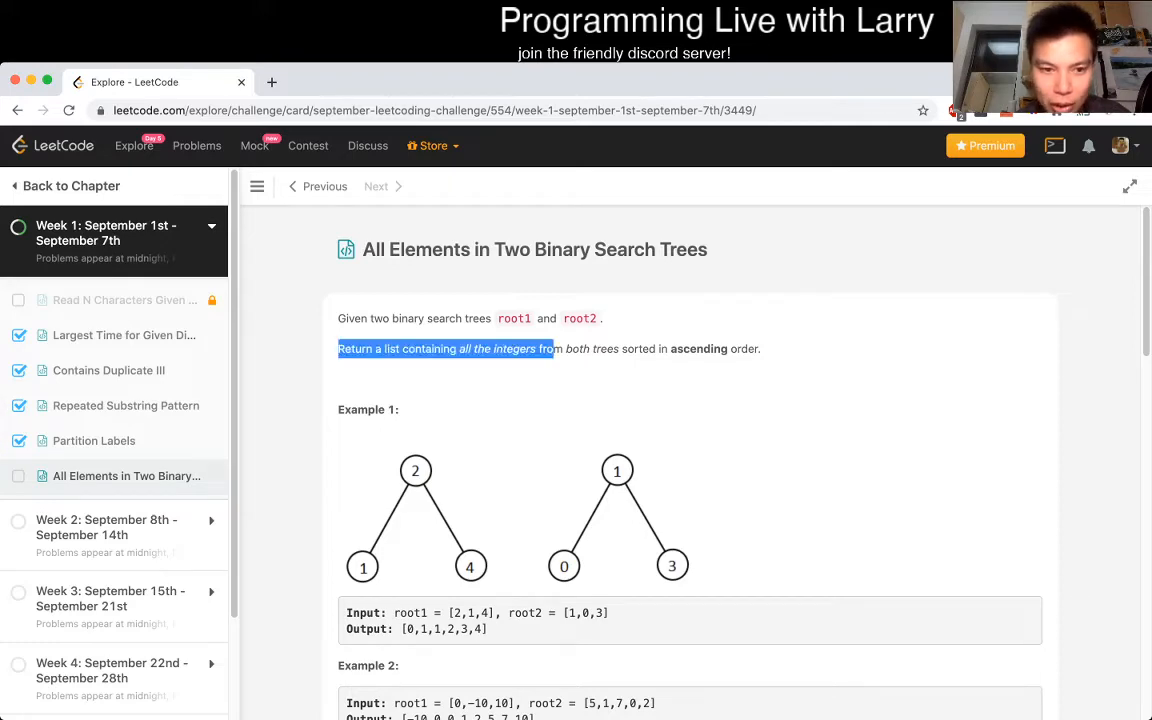
{"action": "scroll", "scroll_direction": "down", "scroll_amount": 3}
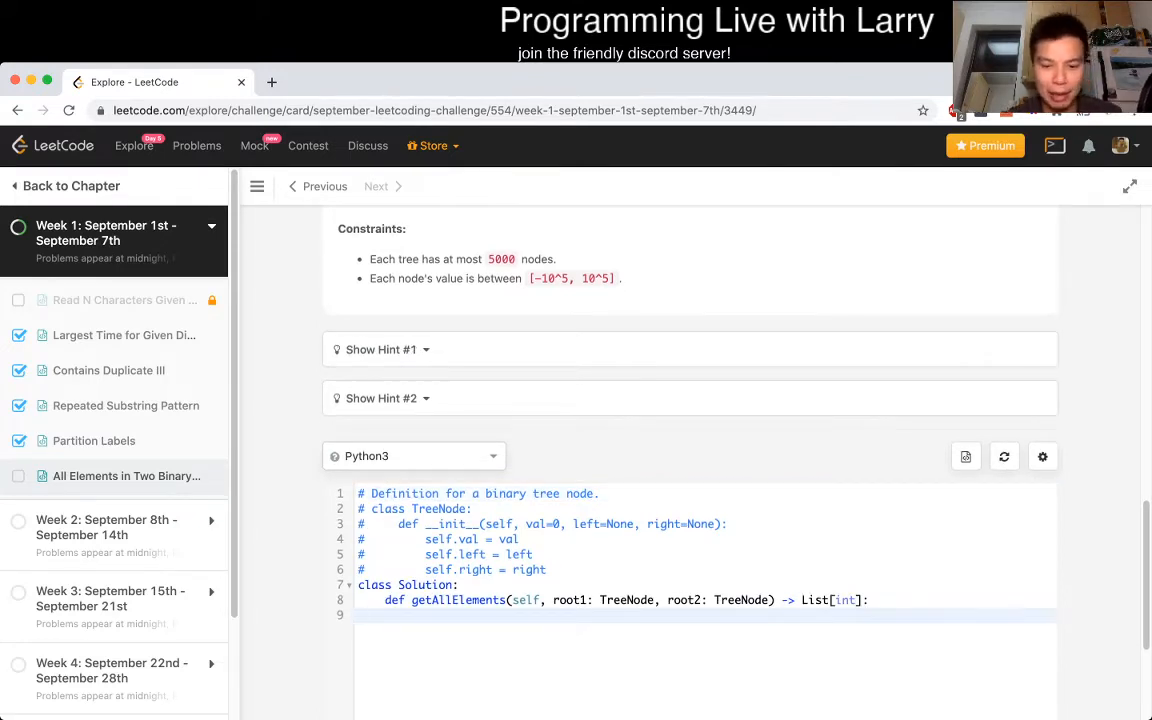
- Define a nested helper 'def dfs(node):' inside getAllElements
{"action": "type", "text": "d"}
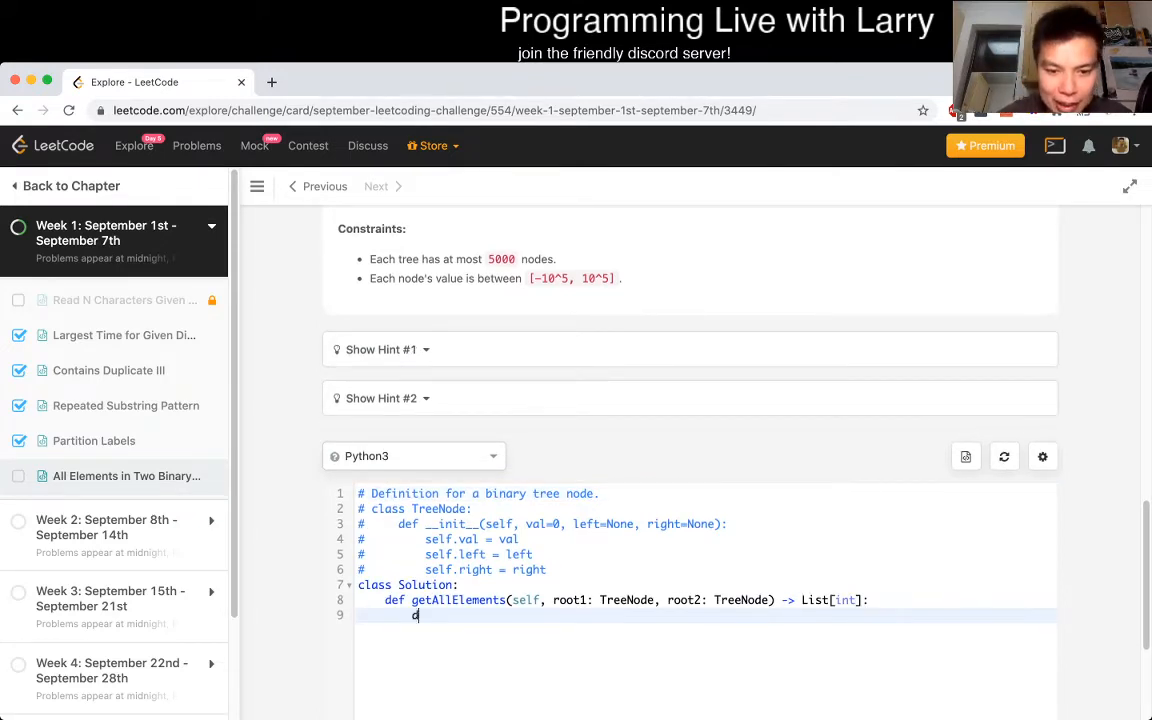
{"action": "type", "text": "ef dfs()"}
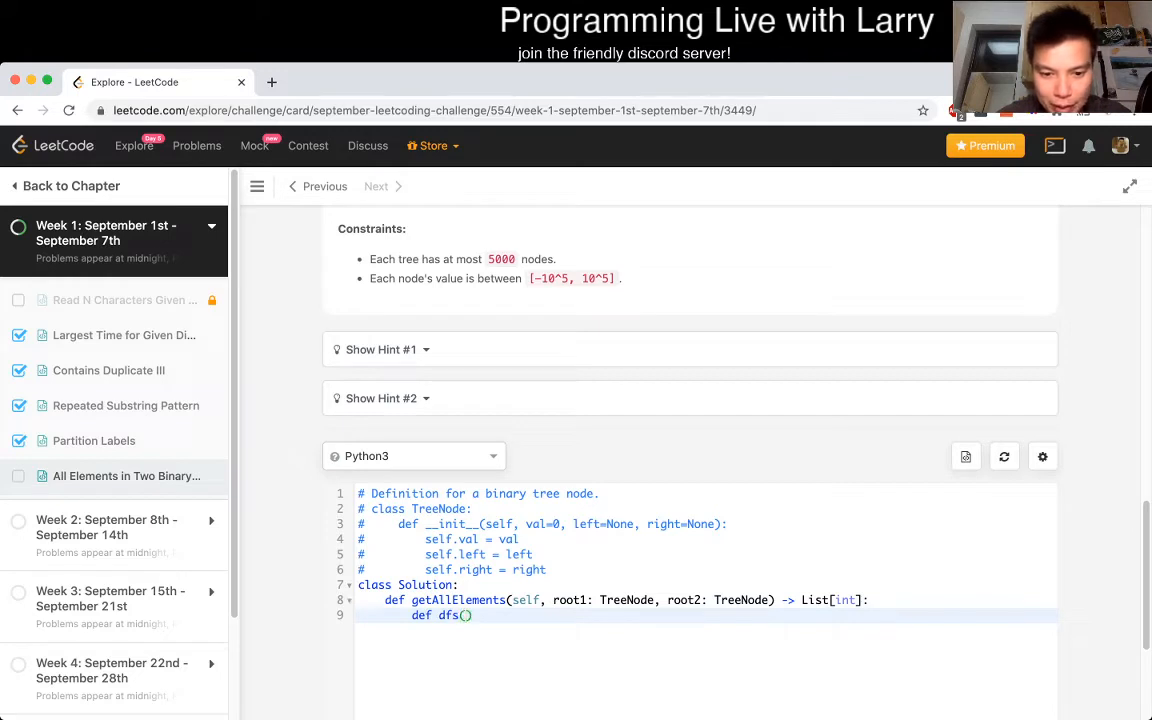
{"action": "type", "text": "node):"}
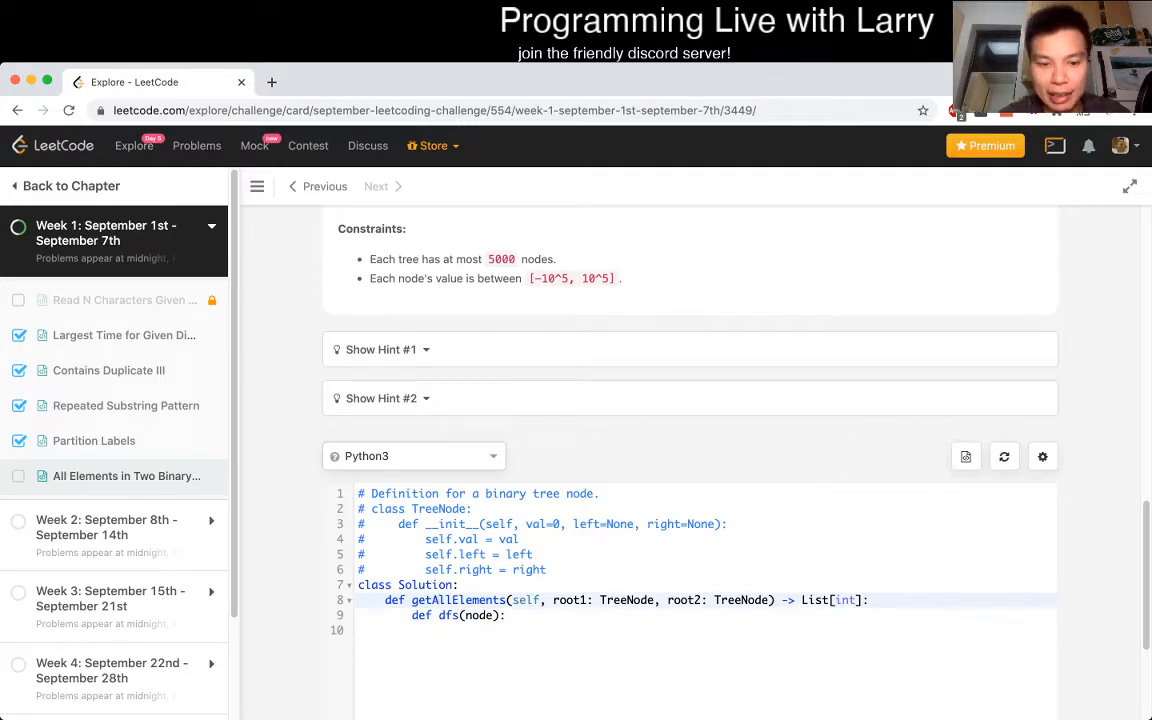
{"action": "key", "text": "Enter"}
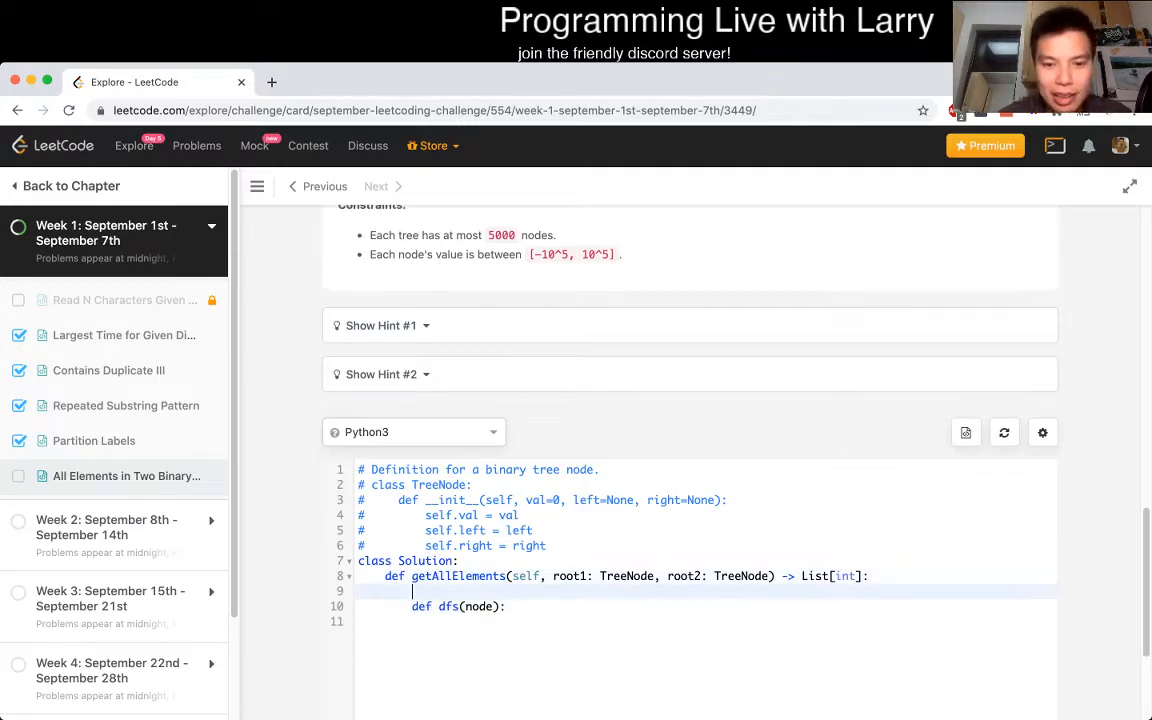
{"action": "scroll", "scroll_direction": "down", "scroll_amount": 3}
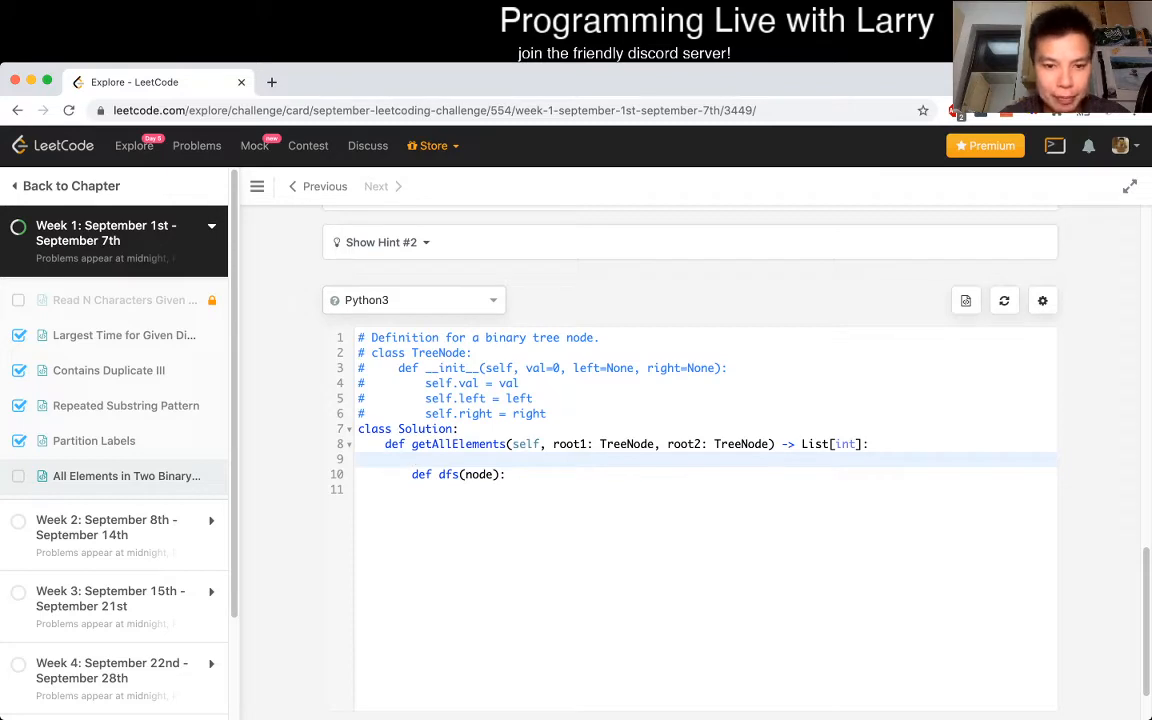
- Start an 'arr = []' list and add an arr parameter to the dfs helper
{"action": "type", "text": "arr = []"}
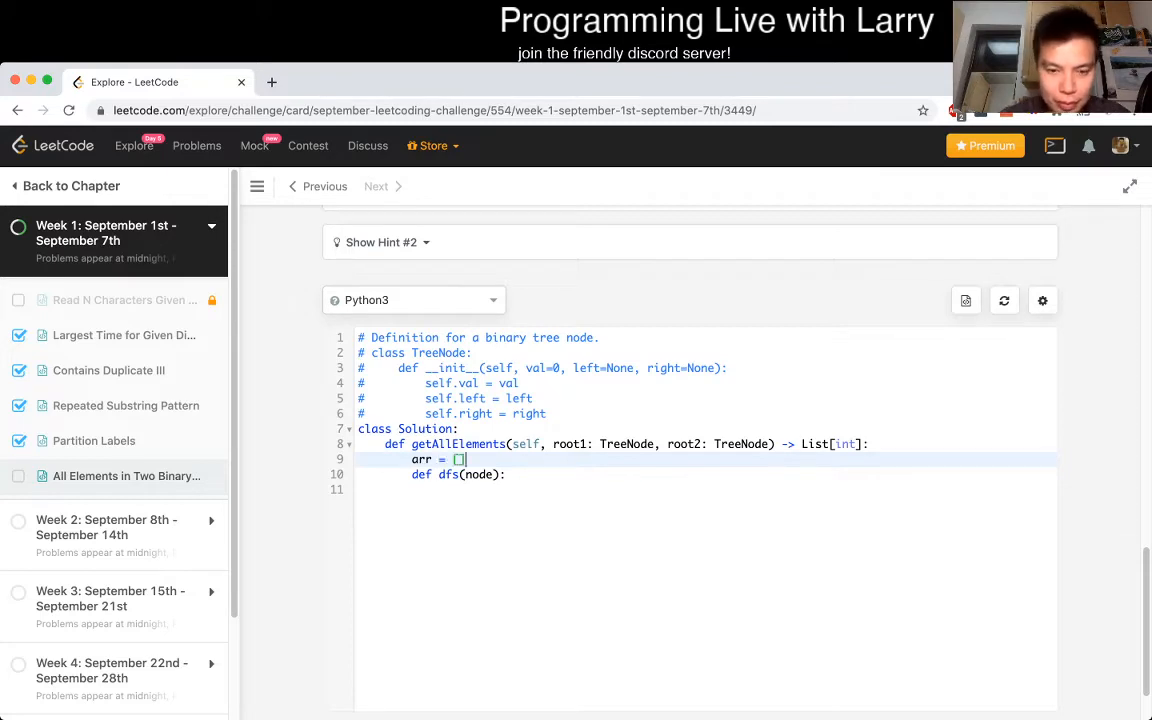
{"action": "type", "text": "arr"}
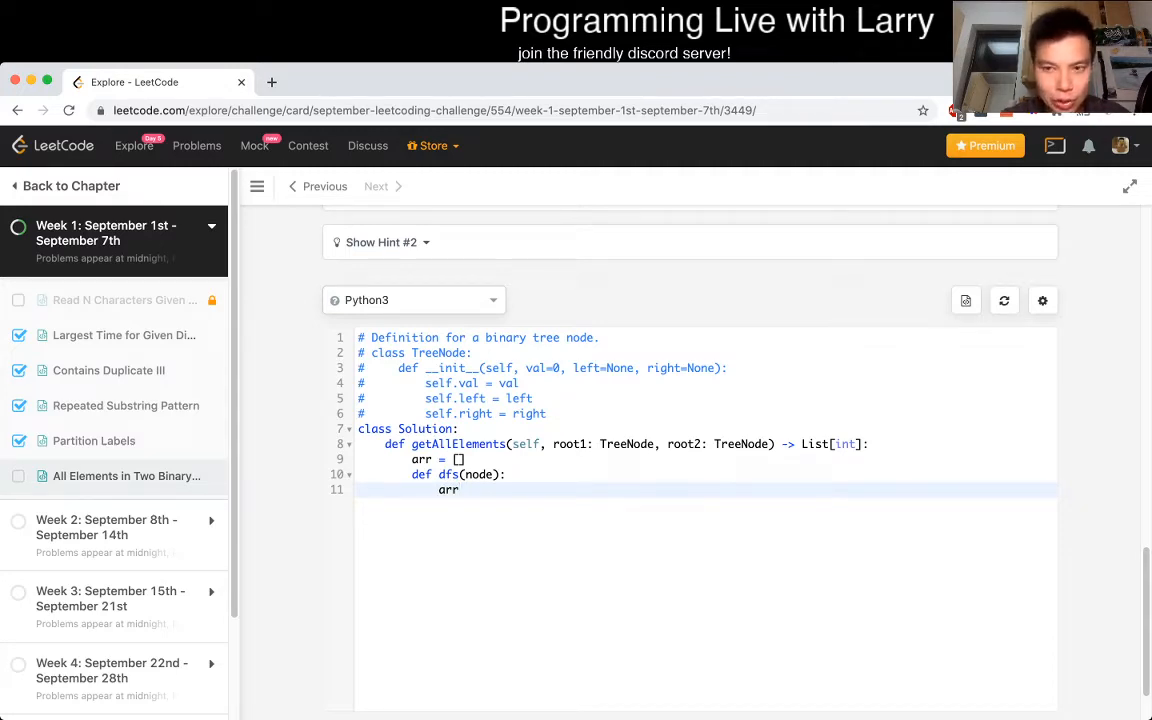
{"action": "type", "text": "="}
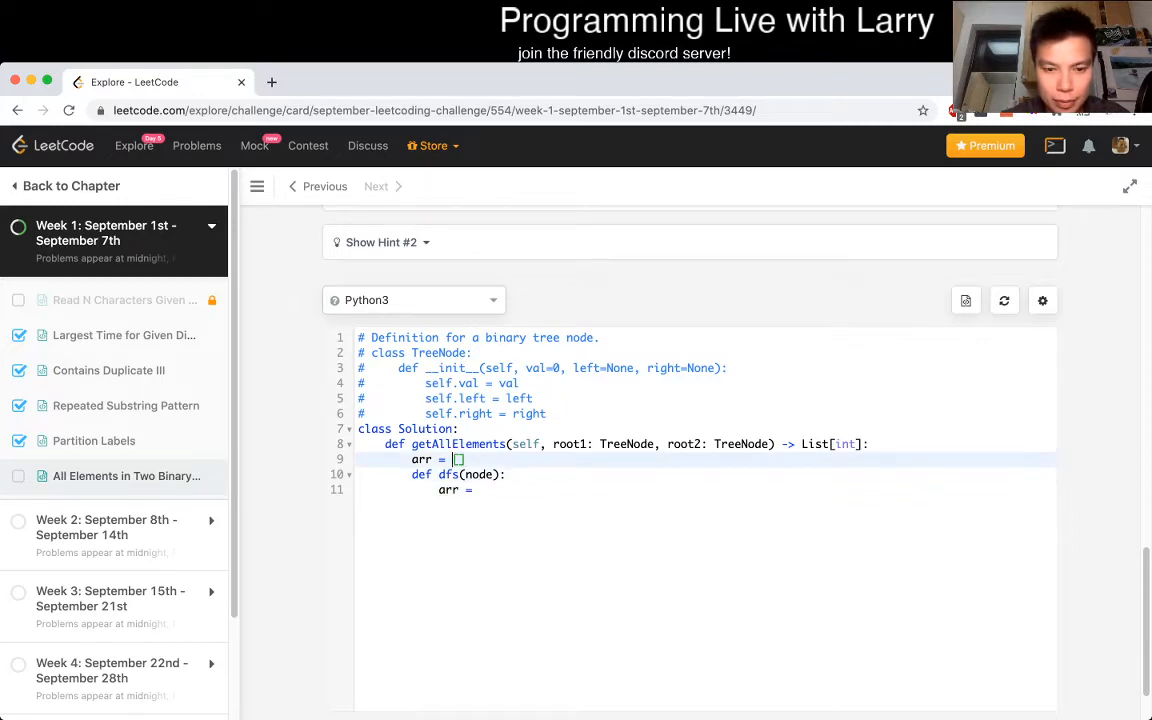
{"action": "type", "text": "arr,"}
{"action": "left_click", "coordinate": [706, 488]}
{"action": "type", "text": "."}
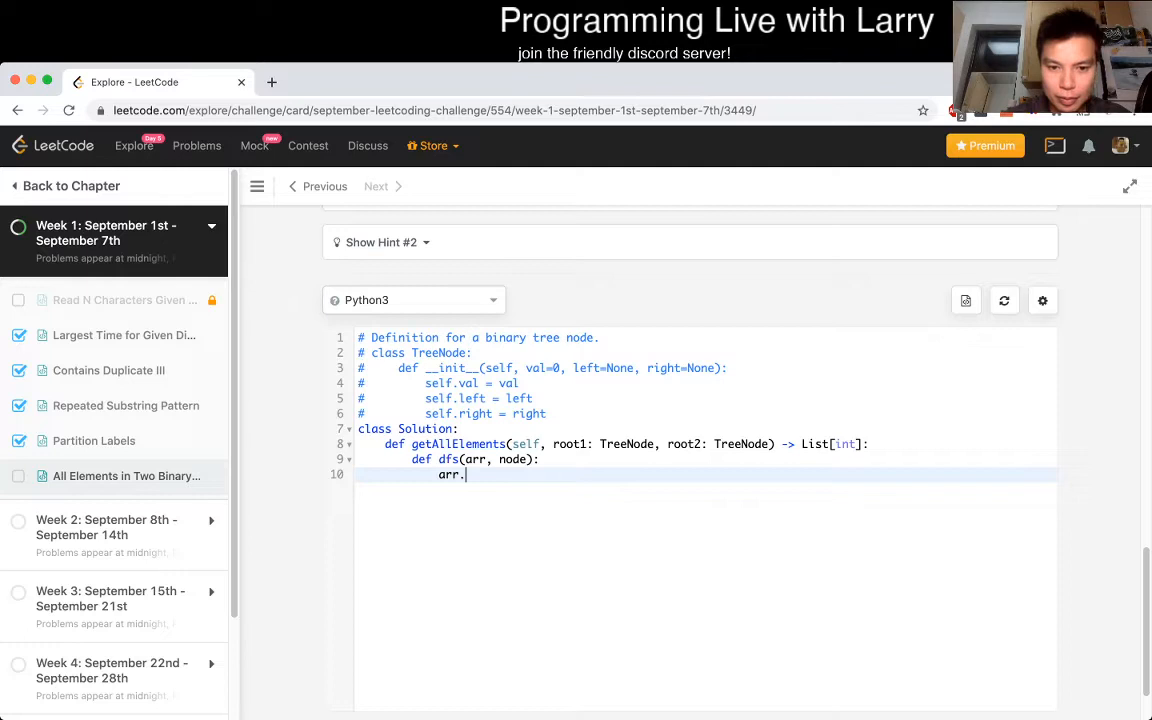
- Make dfs an in-order traversal: return on None, recurse left, append node.val, recurse right
{"action": "type", "text": "if node is None:"}
{"action": "type", "text": "a"}
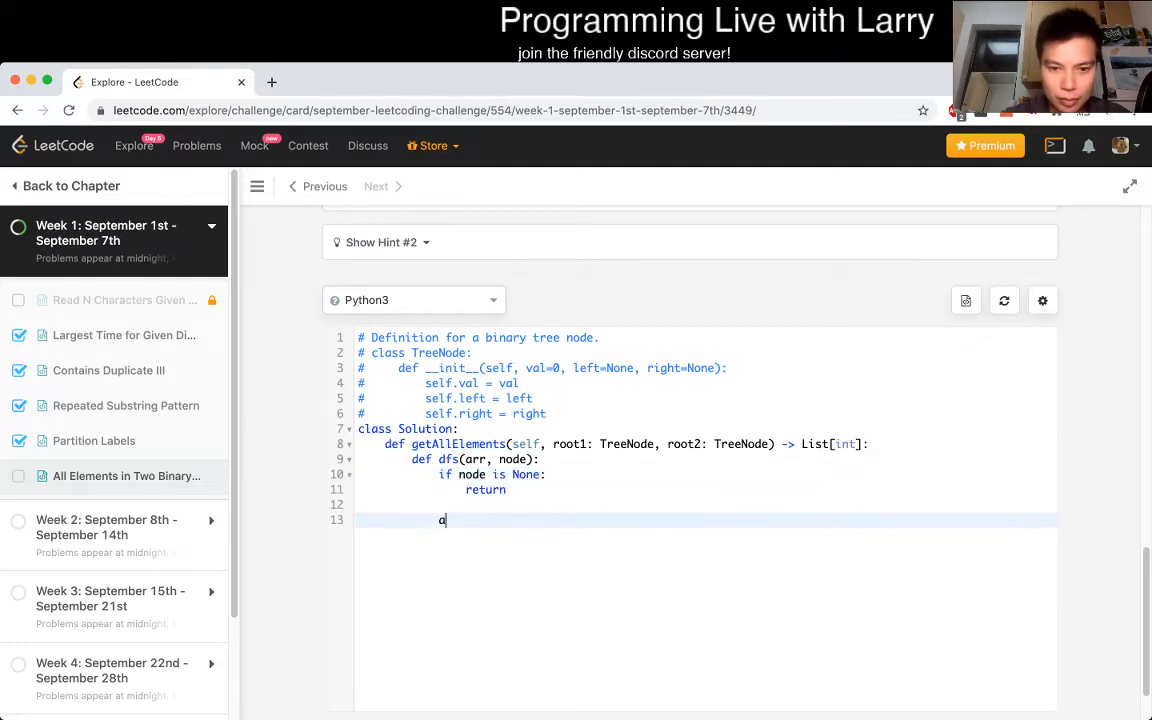
{"action": "type", "text": "rr"}
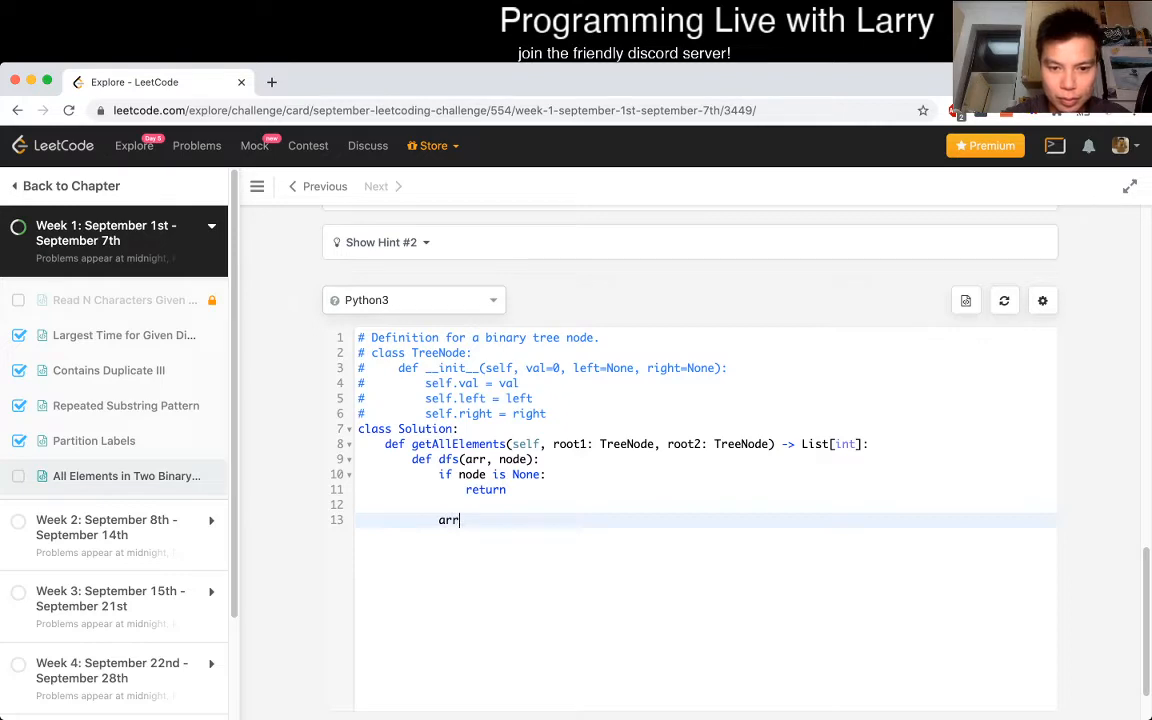
{"action": "type", "text": "dfs(arr, )"}
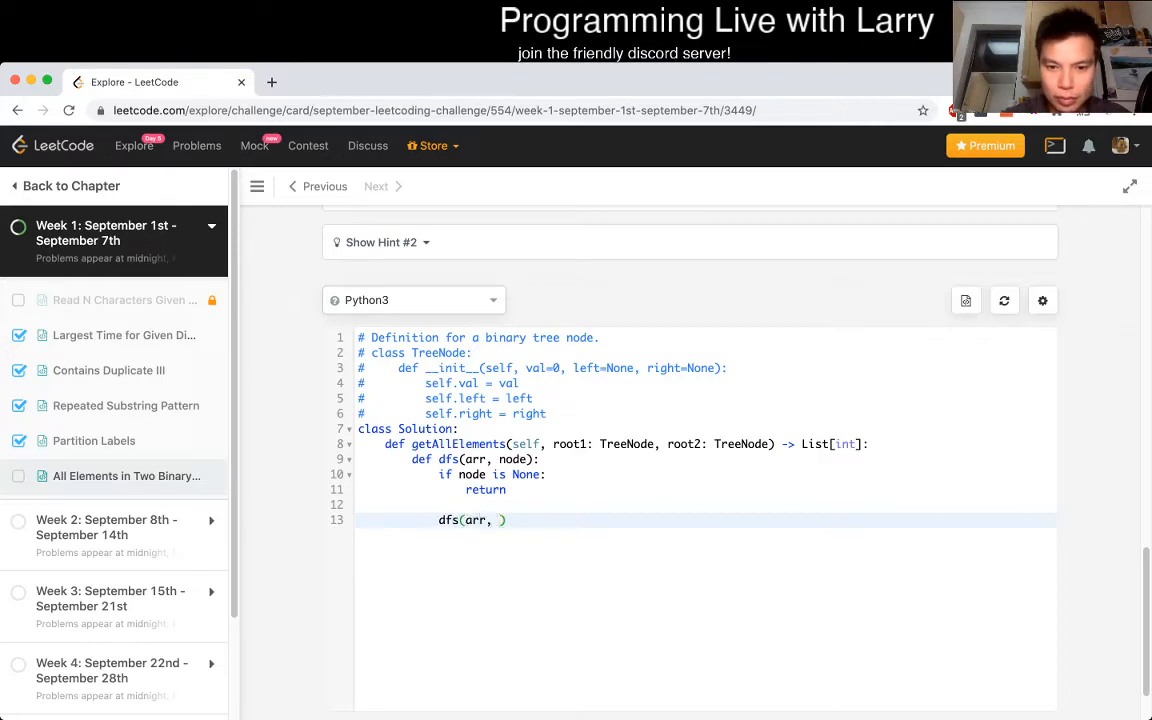
{"action": "type", "text": "node.left"}
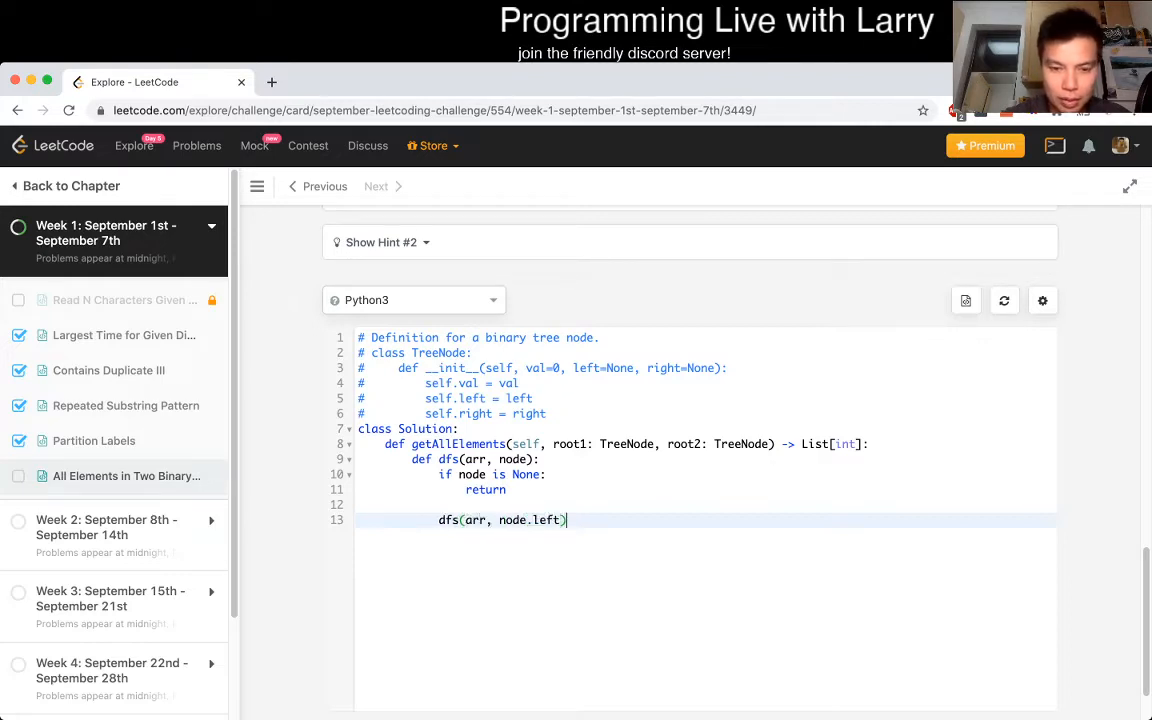
{"action": "key", "text": "enter"}
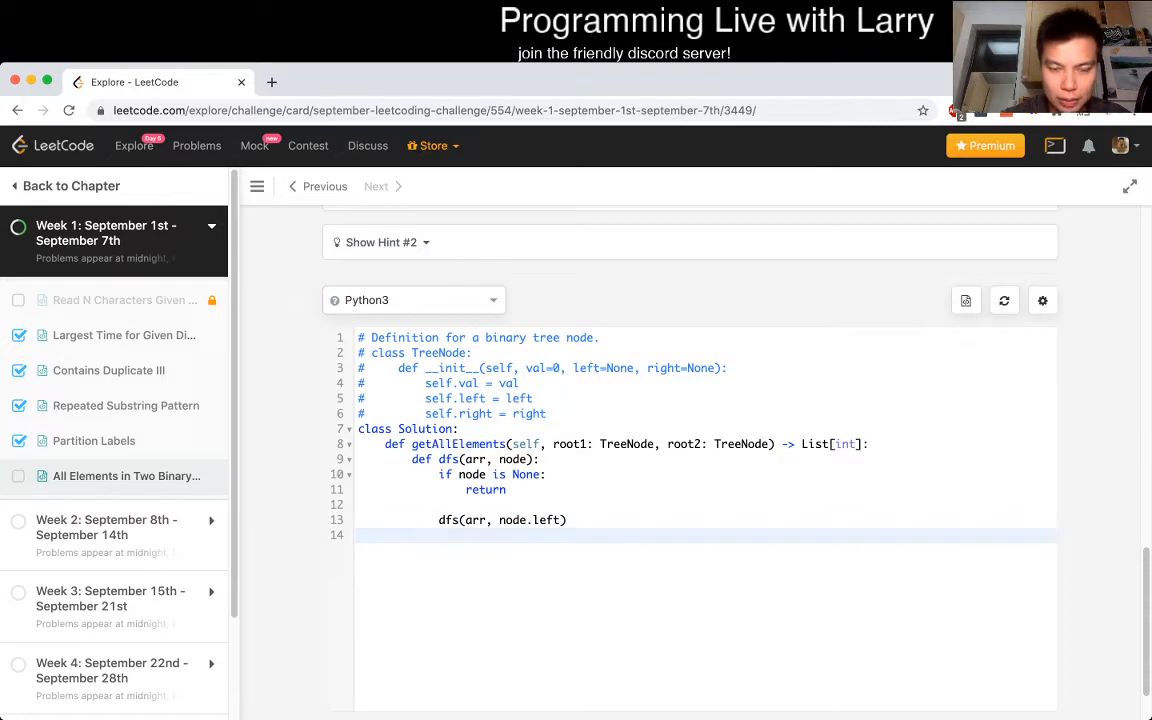
{"action": "type", "text": "arr.append("}
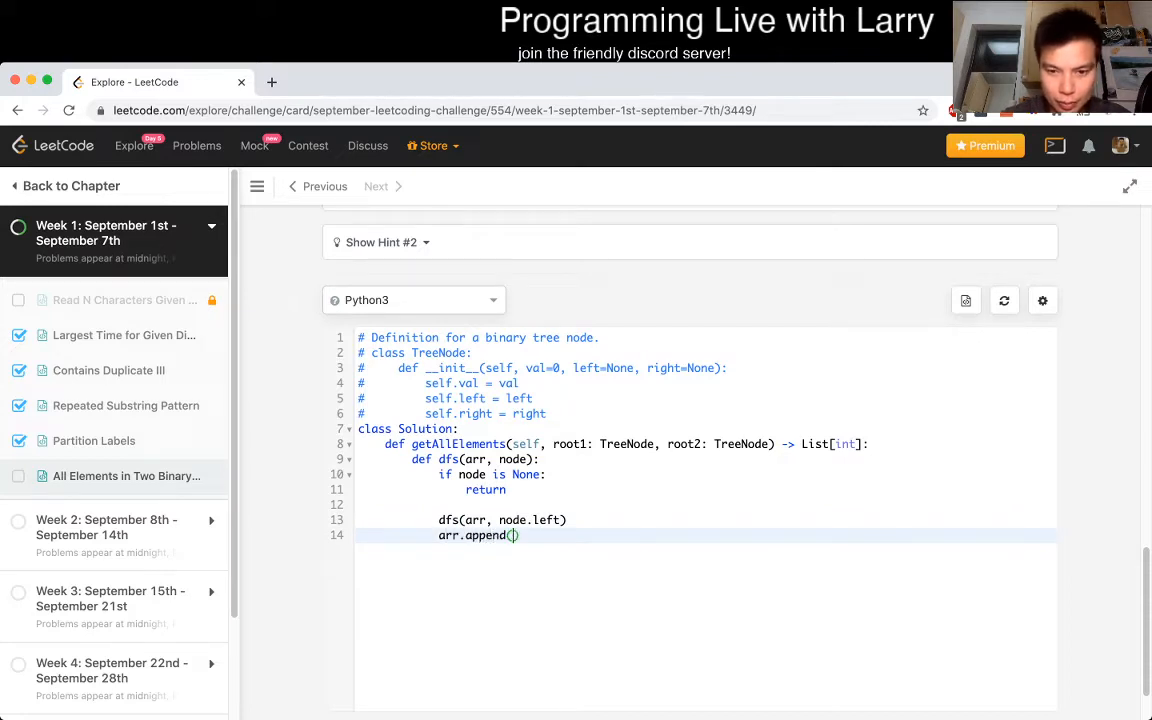
{"action": "type", "text": "node.val"}
{"action": "type", "text": "dfs(arr, "}
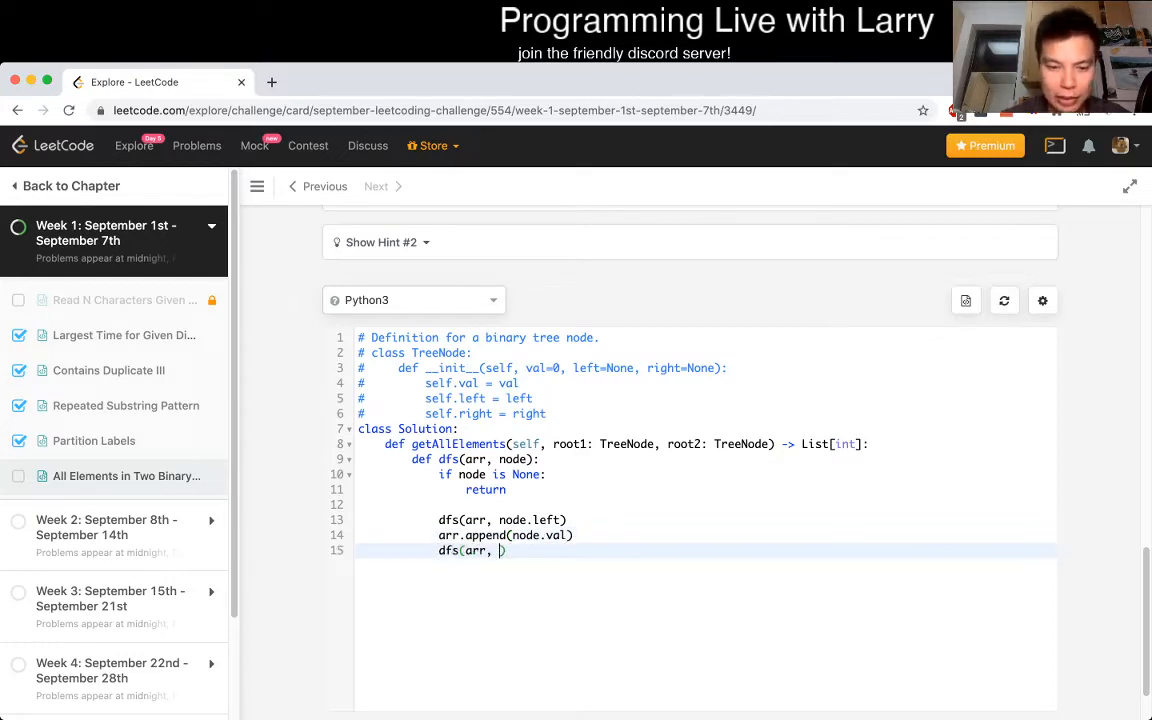
{"action": "type", "text": "node.right)"}
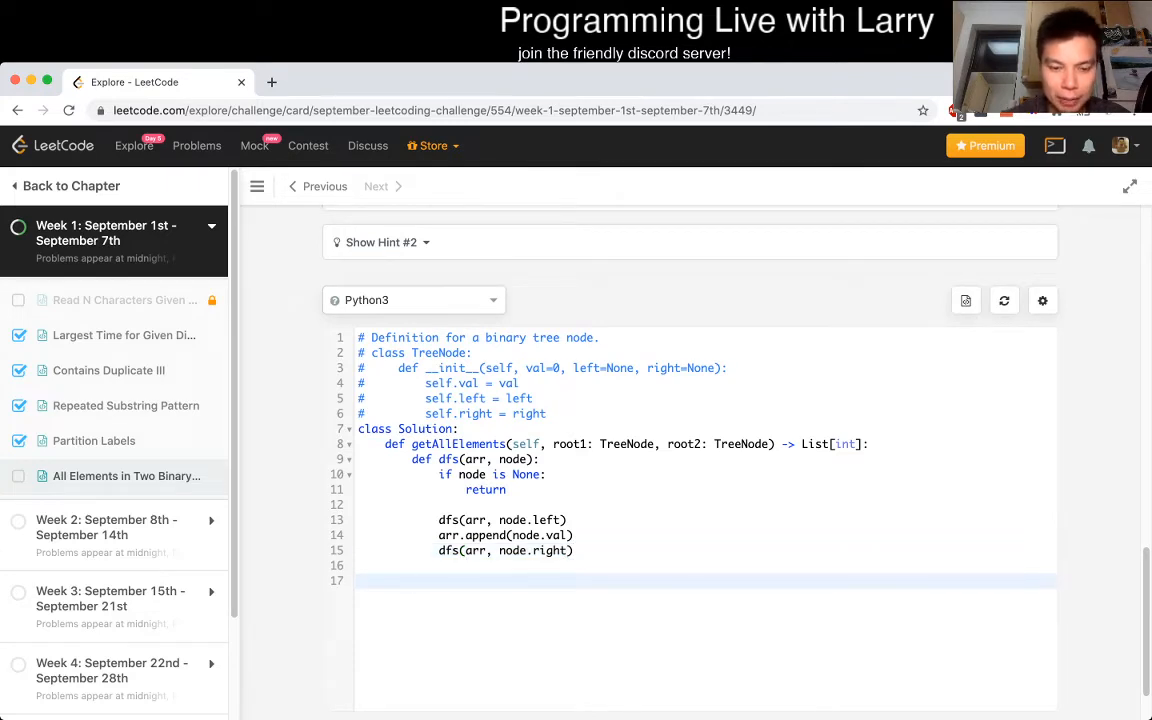
- Declare arr1 and arr2 as empty lists and fill them with dfs(arr1, root1) and dfs(arr2, root2)
{"action": "type", "text": "arr1 ="}
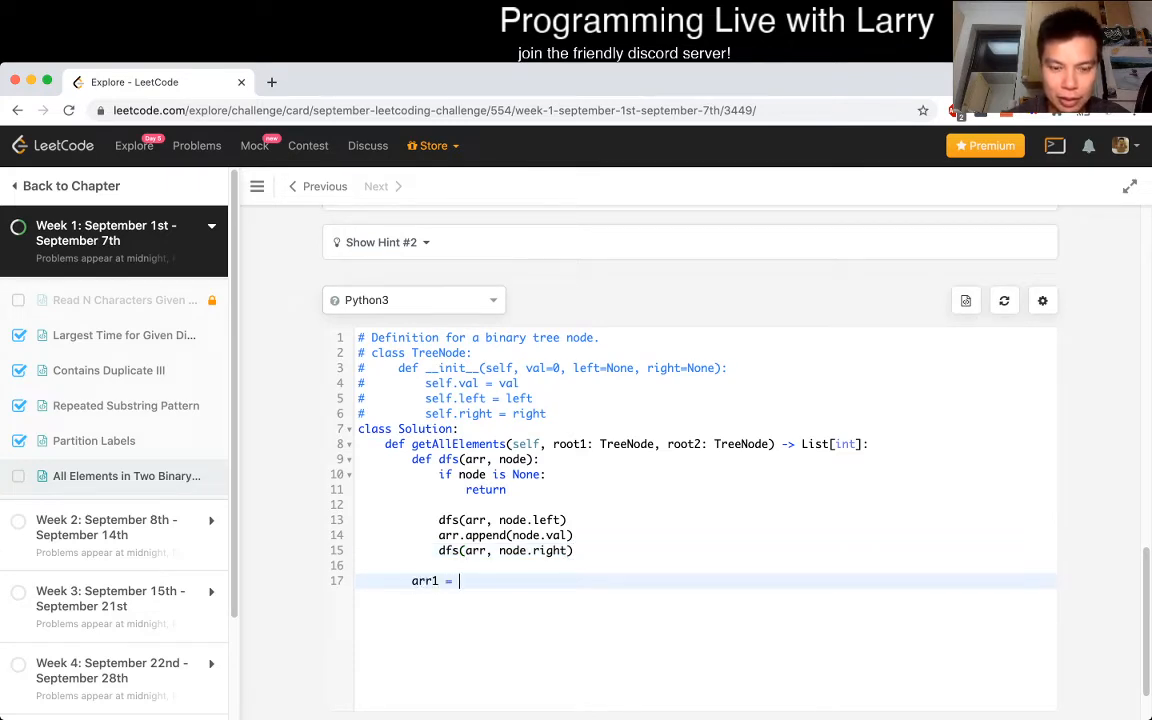
{"action": "type", "text": "[]"}
{"action": "type", "text": "dfs(arr1, "}
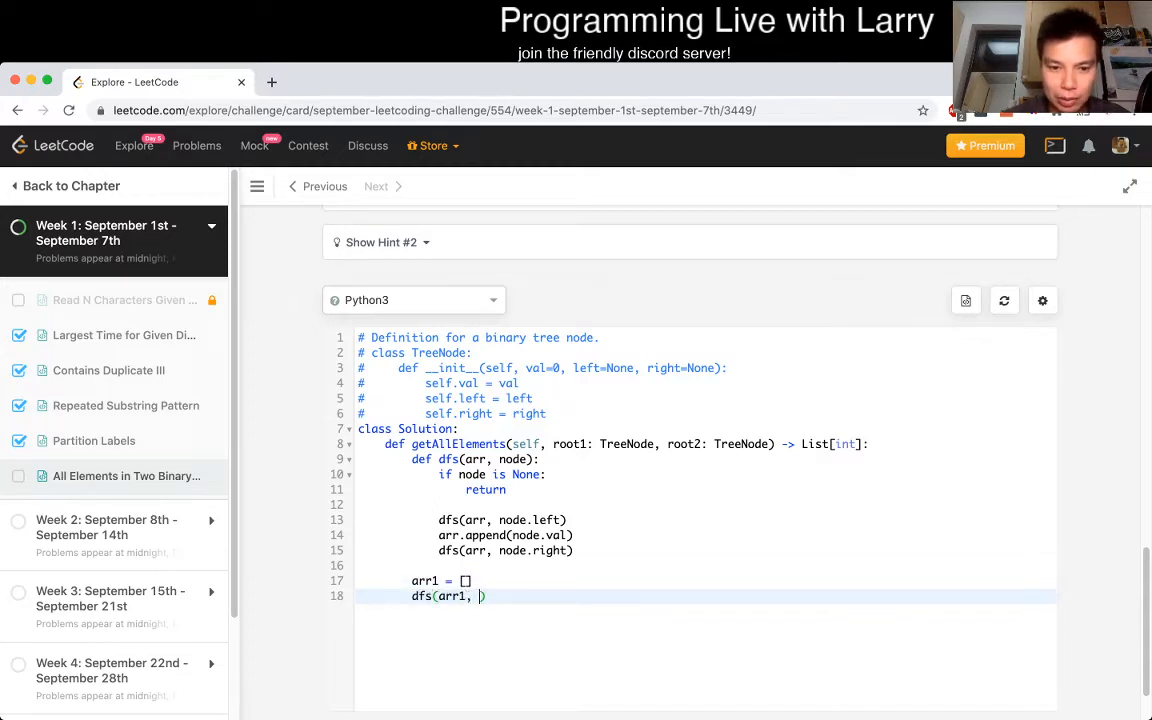
{"action": "type", "text": "root1"}
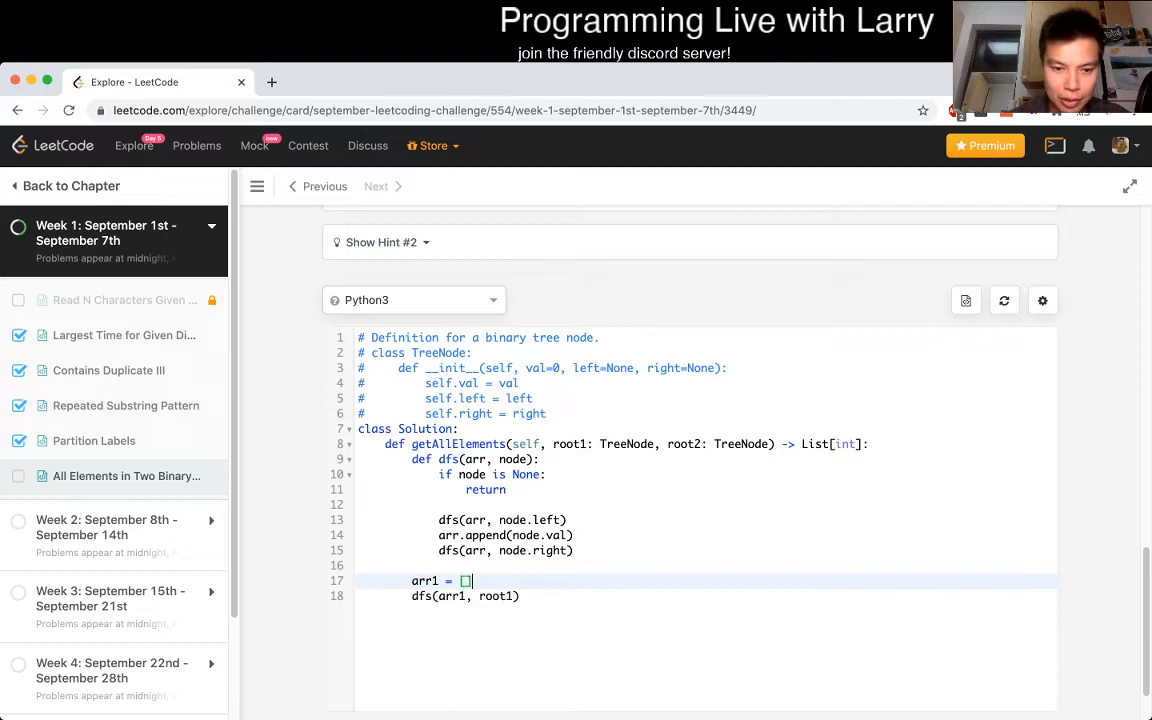
{"action": "type", "text": "arr2 = []"}
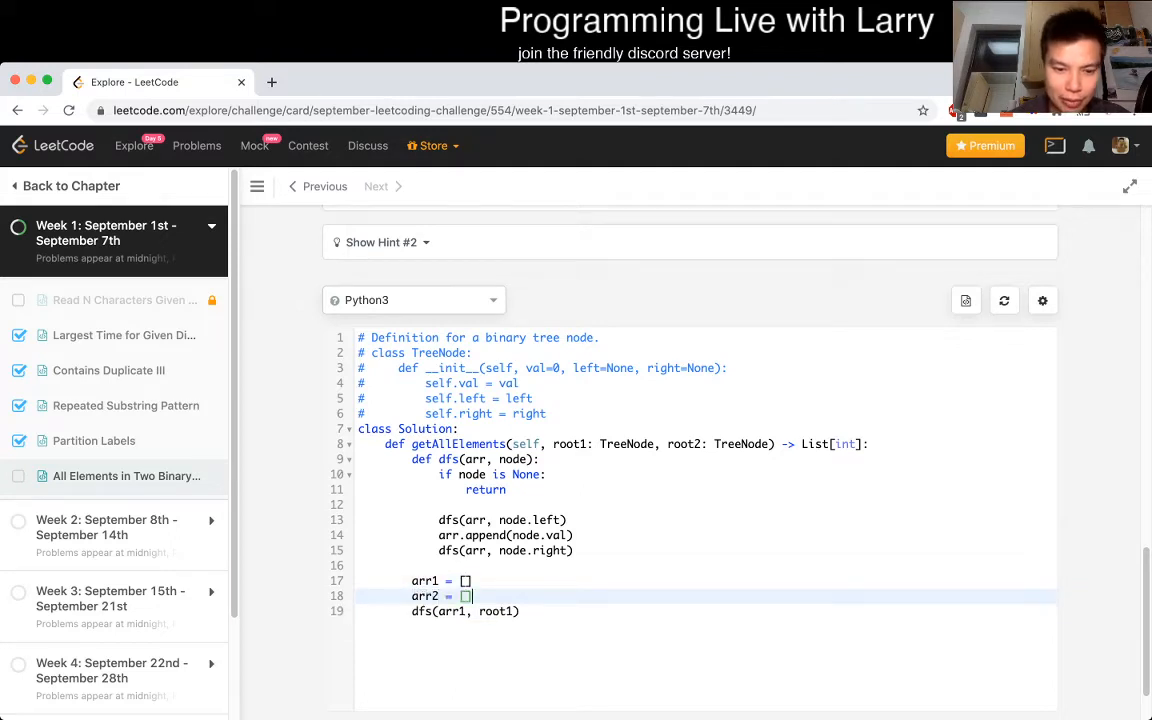
{"action": "type", "text": "dfs(arr2, )"}
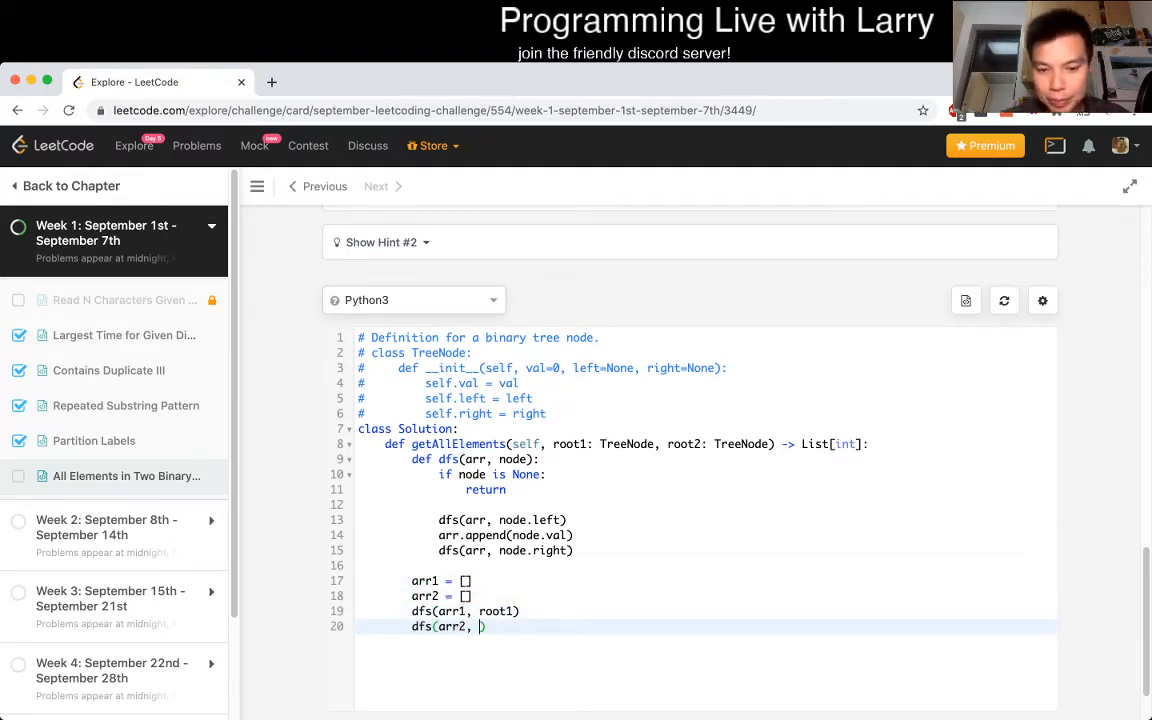
{"action": "type", "text": "root2"}
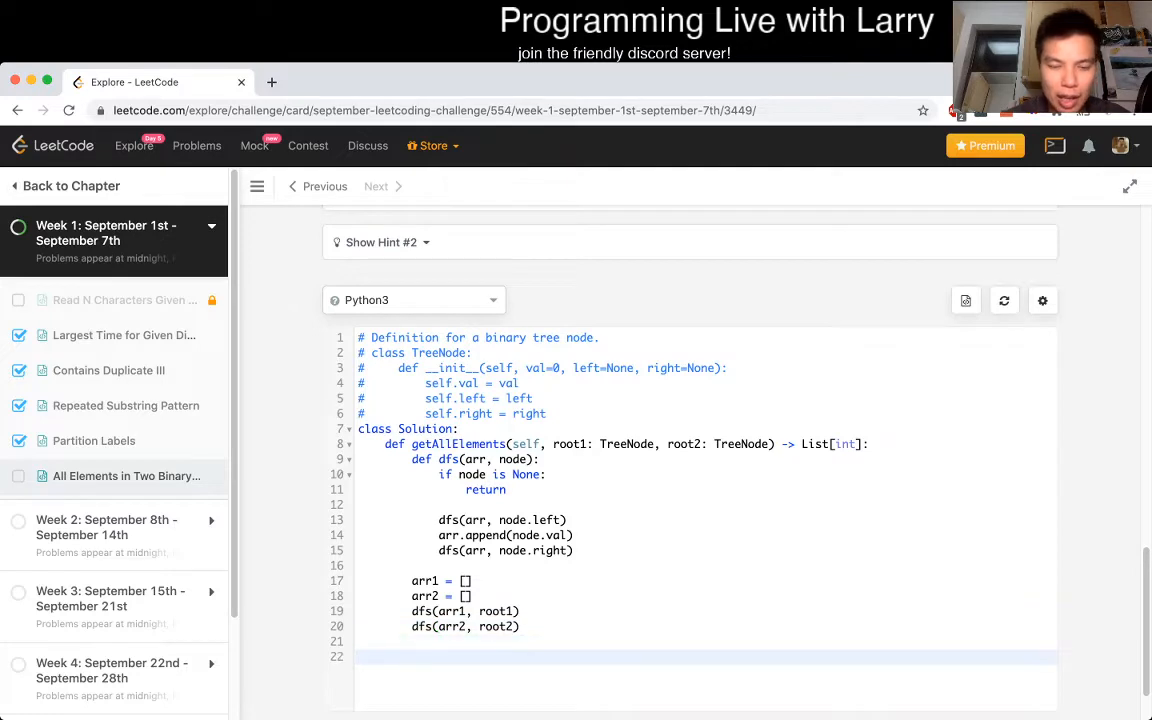
{"action": "type", "text": "return sorted(arr1 +"}
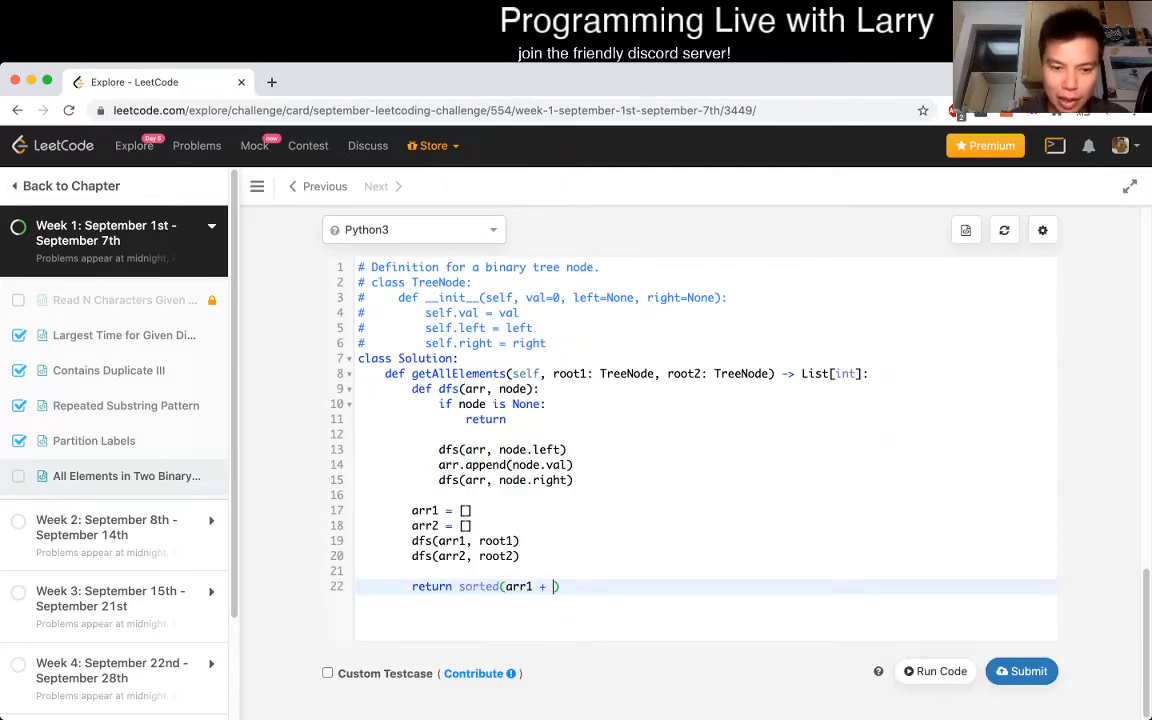
- Return sorted(arr1 + arr2), run the first example, and add custom testcase [0,-10,10],[5,1,7,0,2]
{"action": "type", "text": "arr2"}
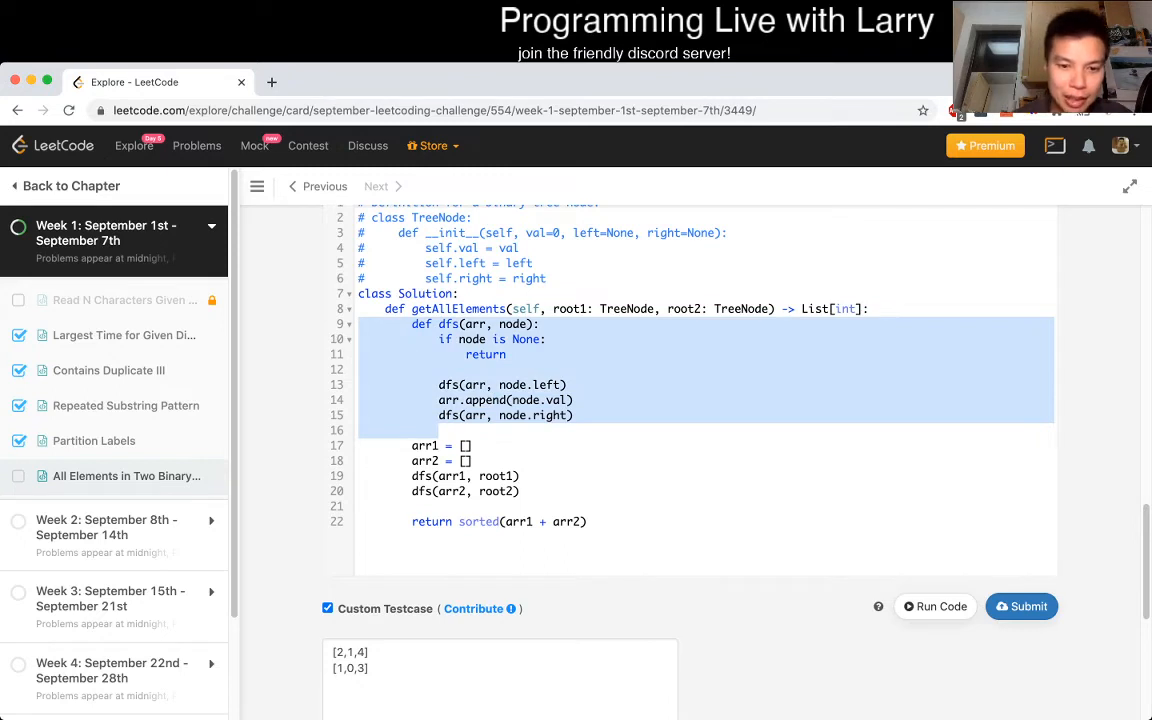
{"action": "left_click", "coordinate": [470, 444]}
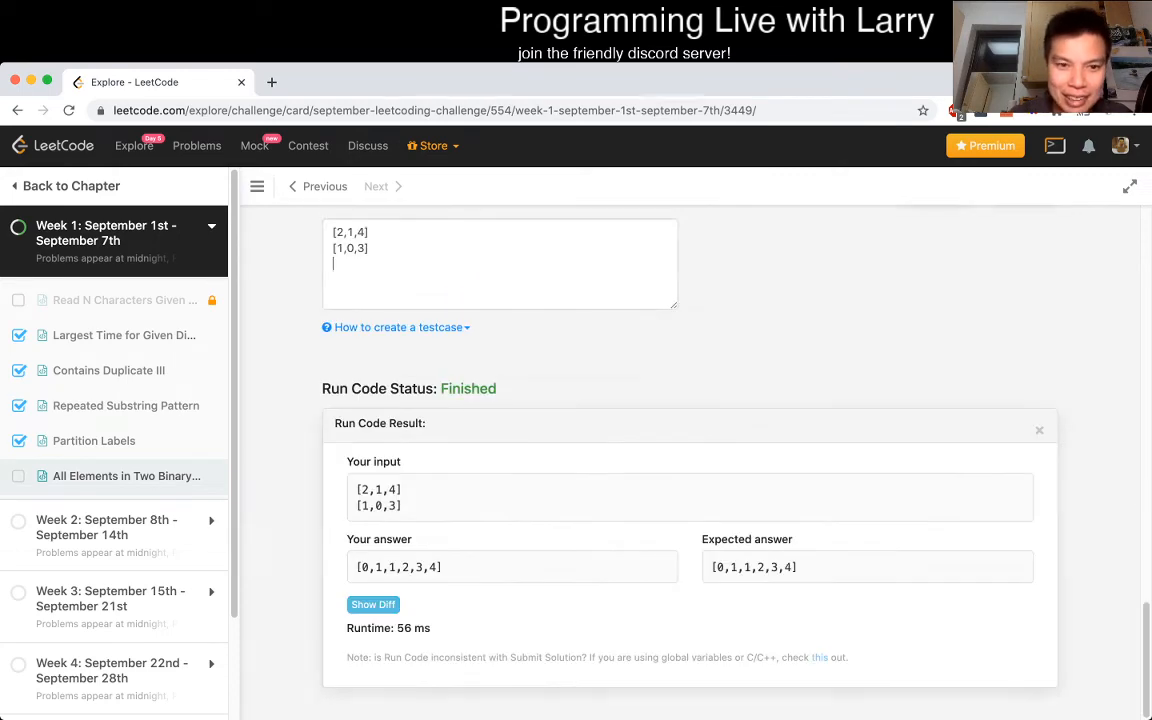
{"action": "type", "text": "[0,-10,10],[5,1,7,0,2]"}
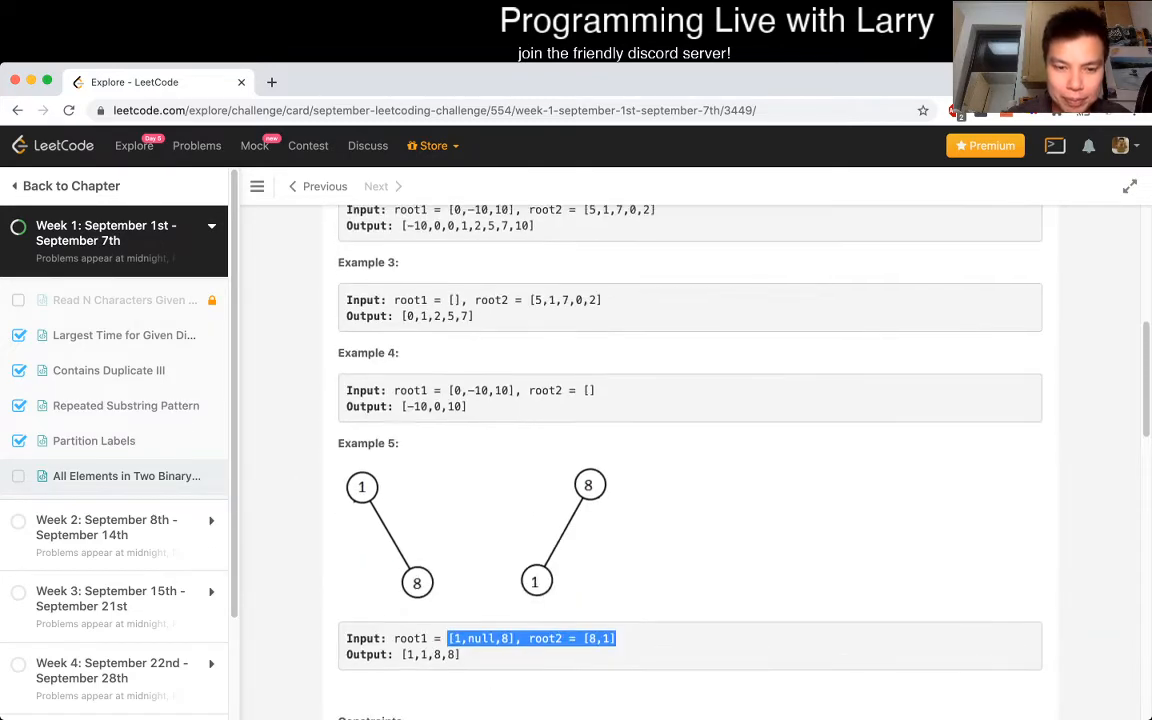
- Copy the remaining example inputs, including empty trees and [1,null,8] with [8,1], into the Custom Testcase box
{"action": "left_click", "coordinate": [936, 260]}
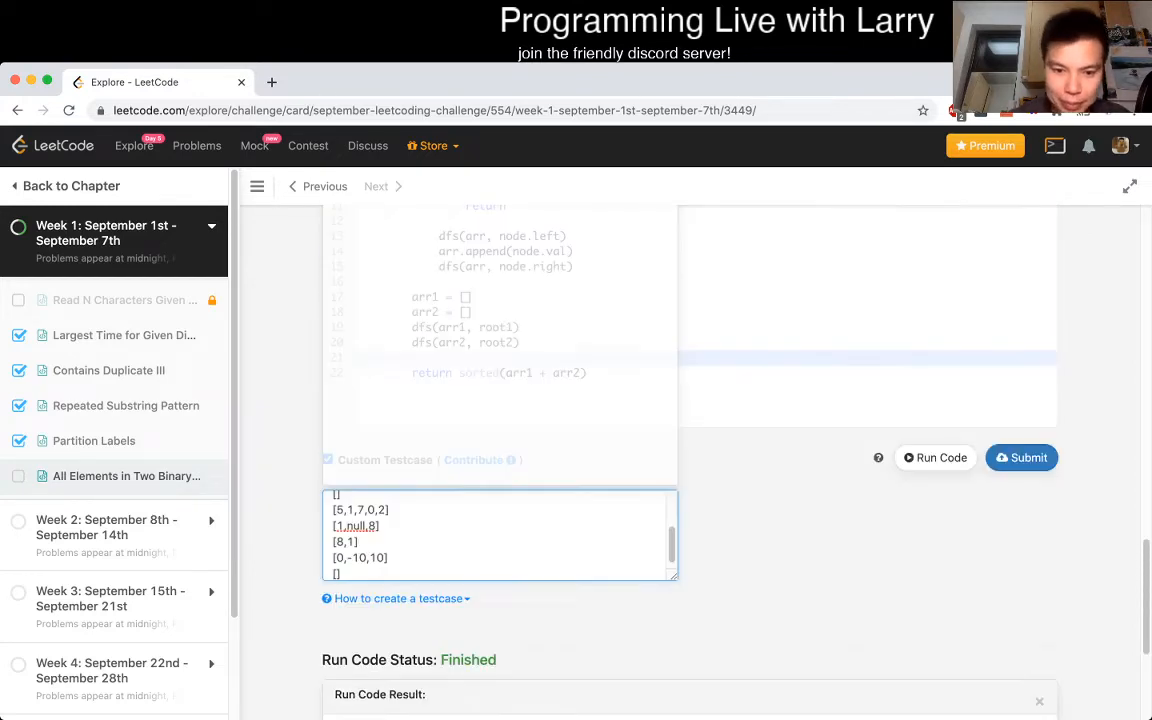
{"action": "left_click", "coordinate": [936, 456]}
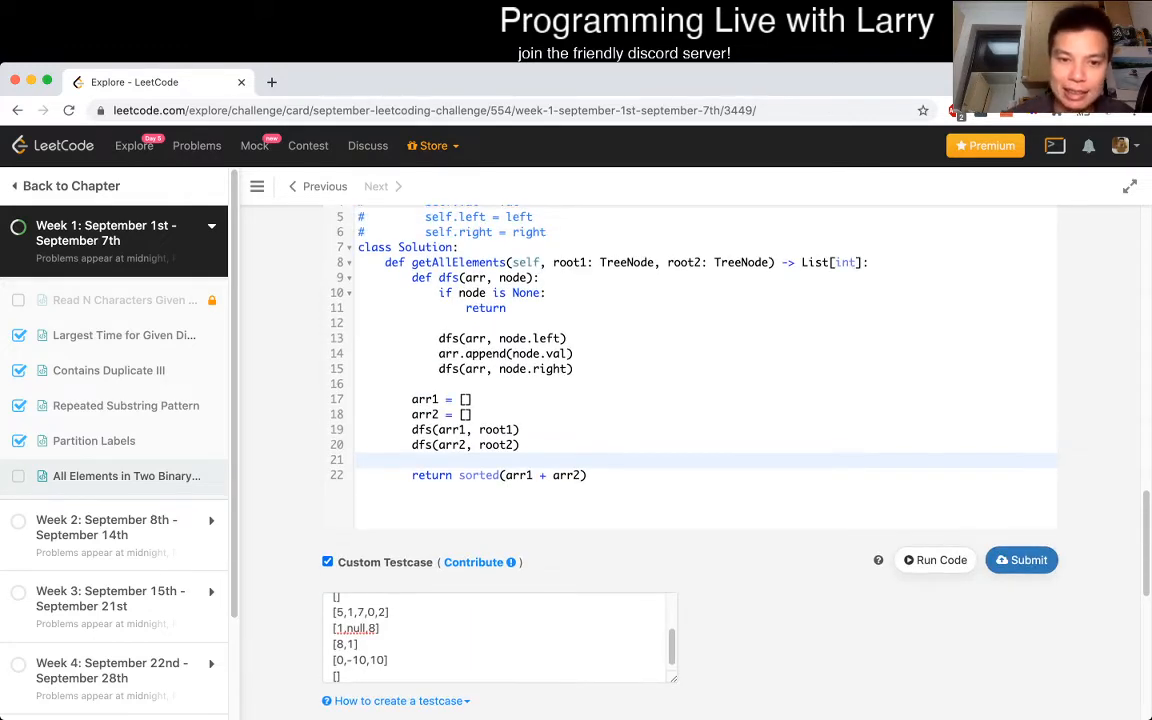
{"action": "left_click_drag", "start_coordinate": [384, 262], "coordinate": [572, 368]}
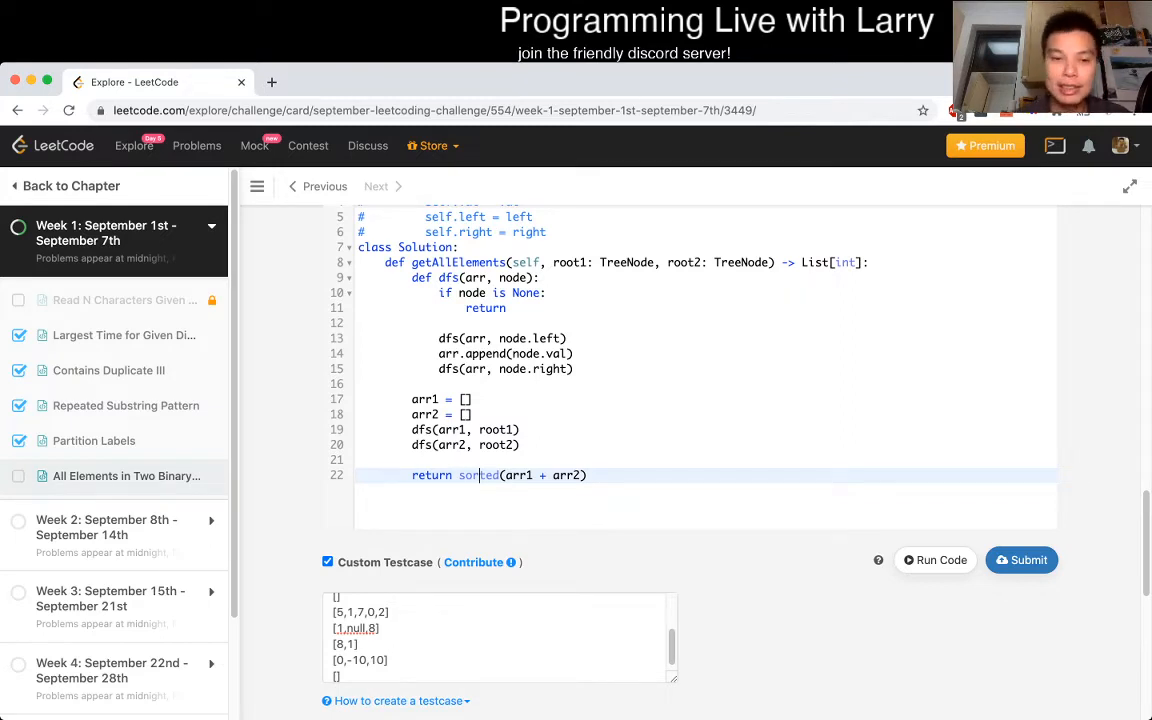
- Add print(arr1) and print(arr2) before the return, run all test cases and read the stdout arrays
{"action": "key", "text": "Enter"}
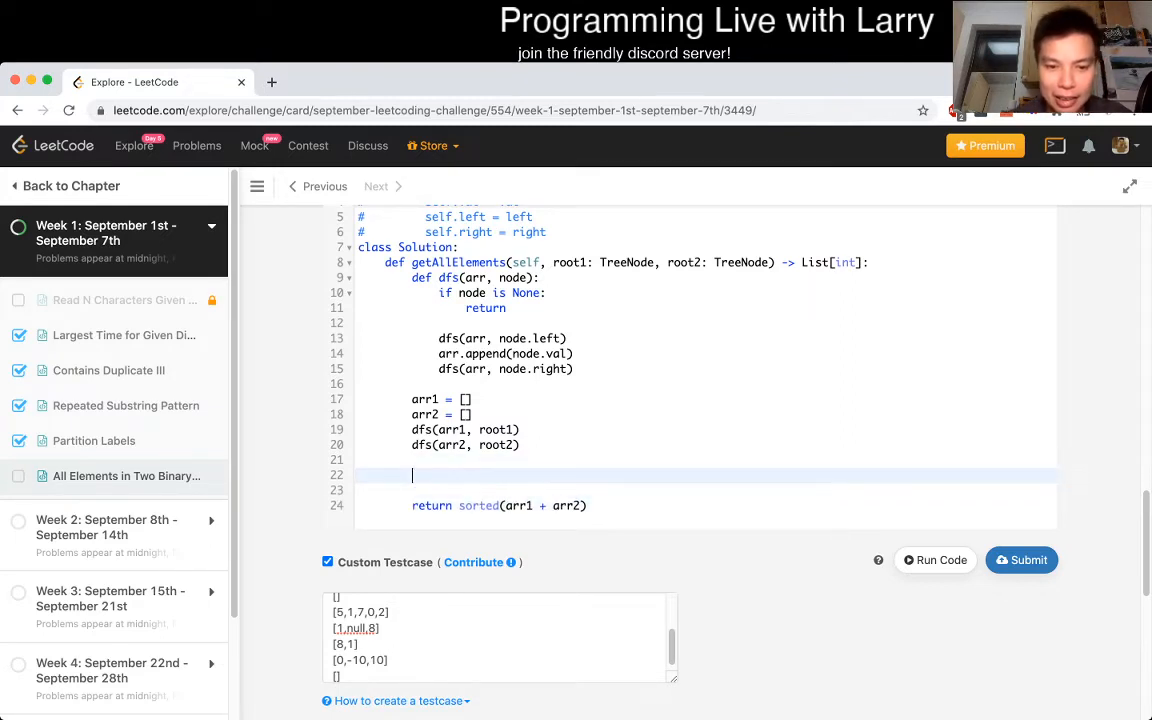
{"action": "type", "text": "print(arr2,"}
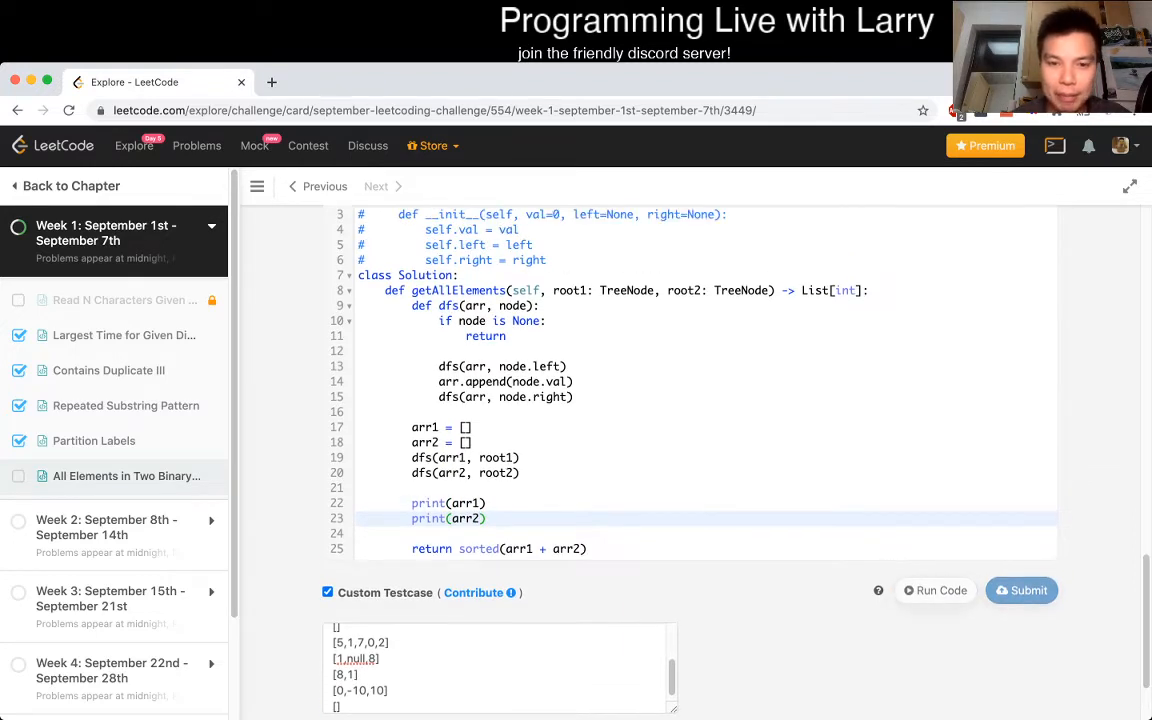
{"action": "left_click", "coordinate": [256, 186]}
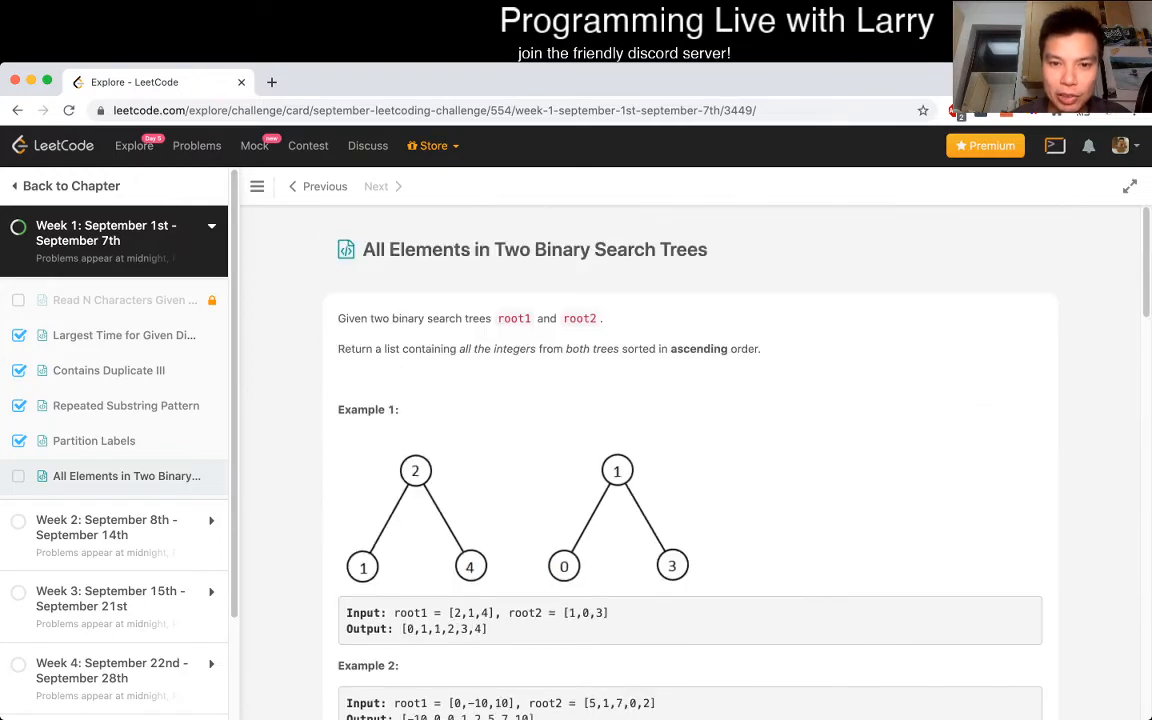
{"action": "left_click", "coordinate": [936, 244]}
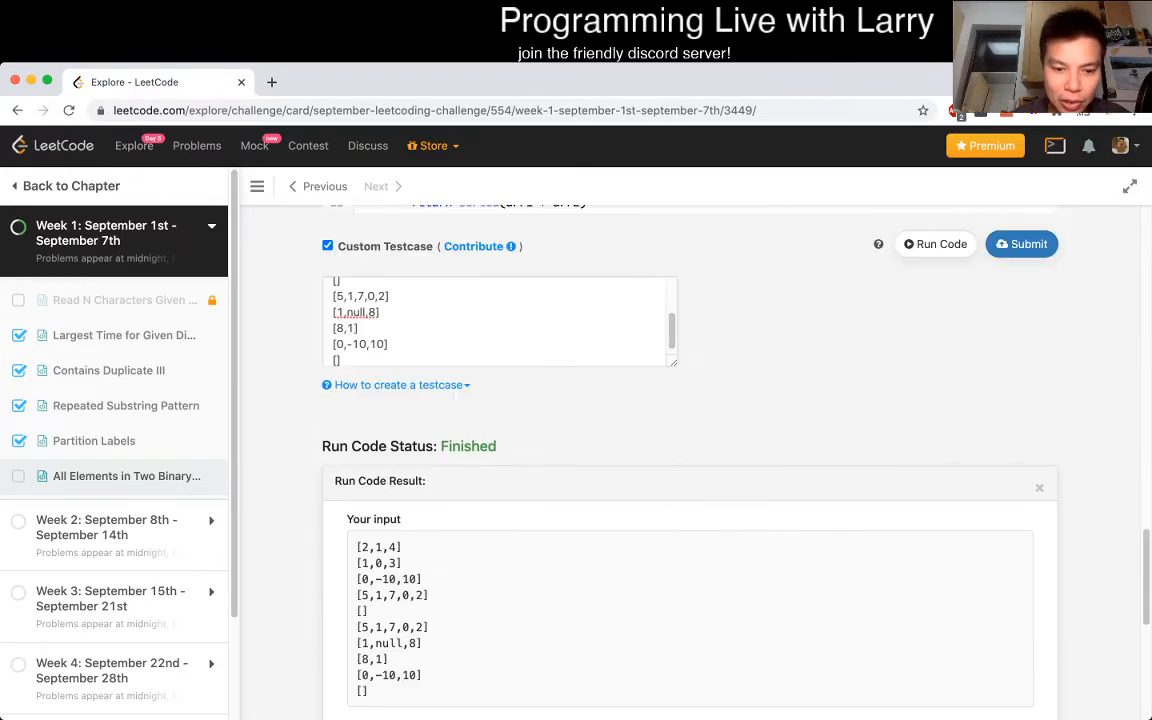
{"action": "scroll", "scroll_direction": "down", "scroll_amount": 3}
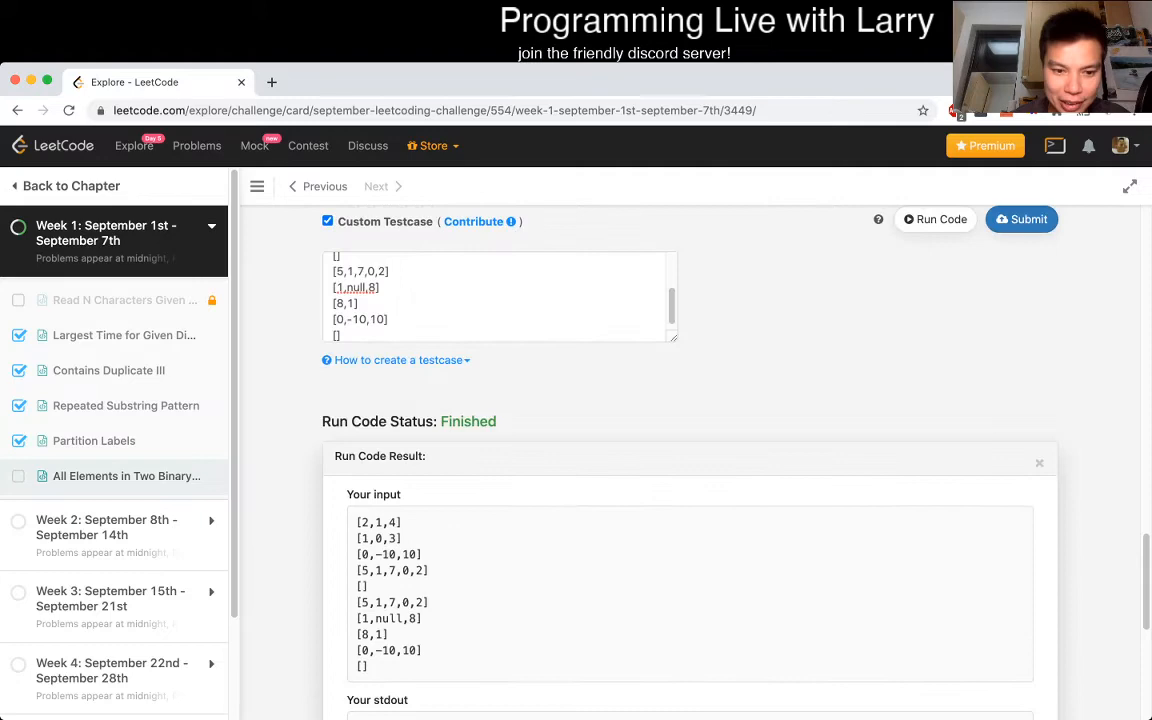
{"action": "scroll", "scroll_direction": "down", "scroll_amount": 3}
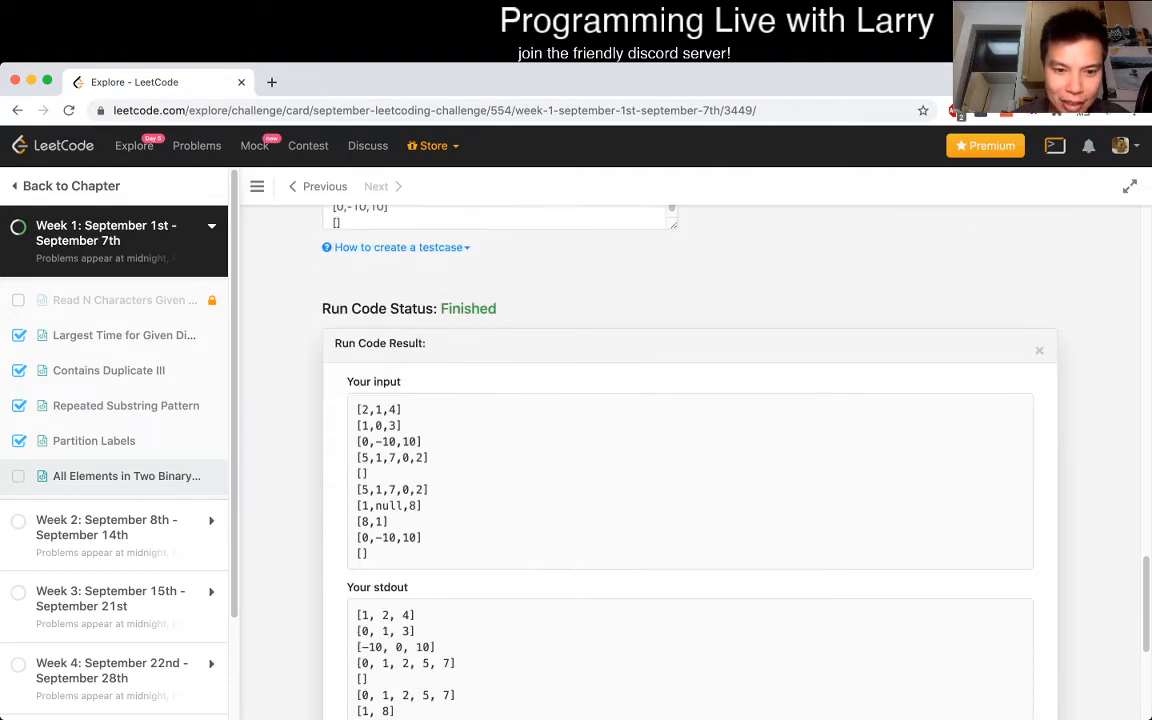
{"action": "scroll", "scroll_direction": "down", "scroll_amount": 3}
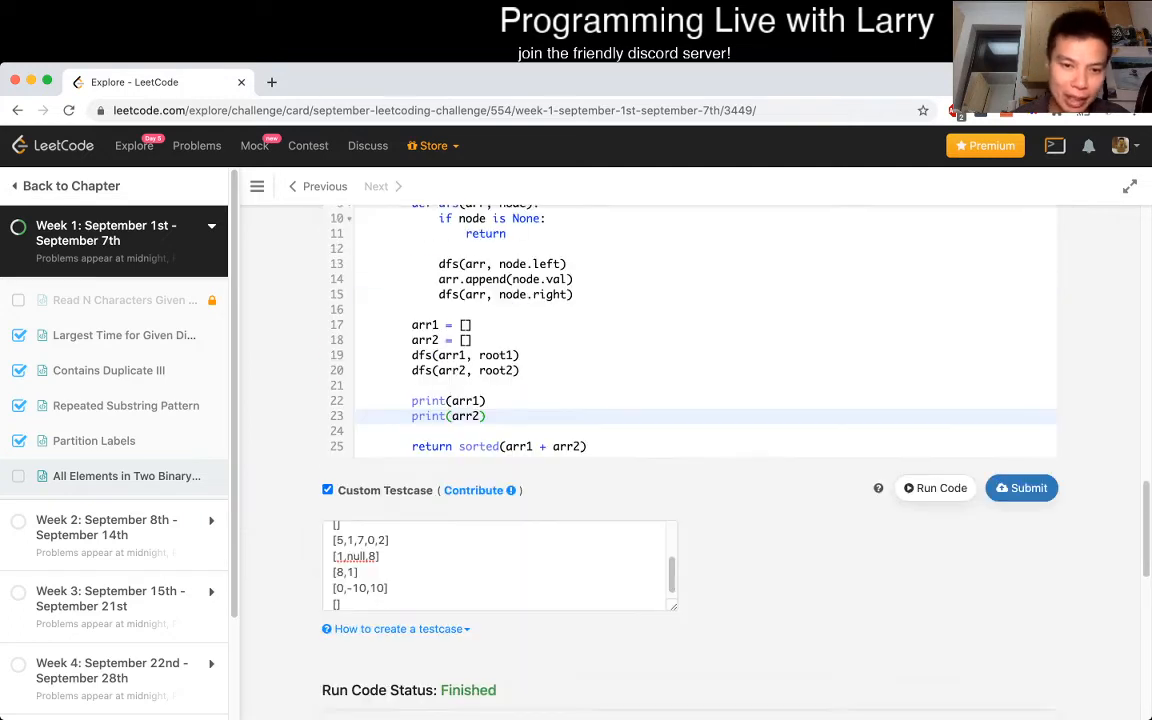
{"action": "scroll", "scroll_direction": "down", "scroll_amount": 3}
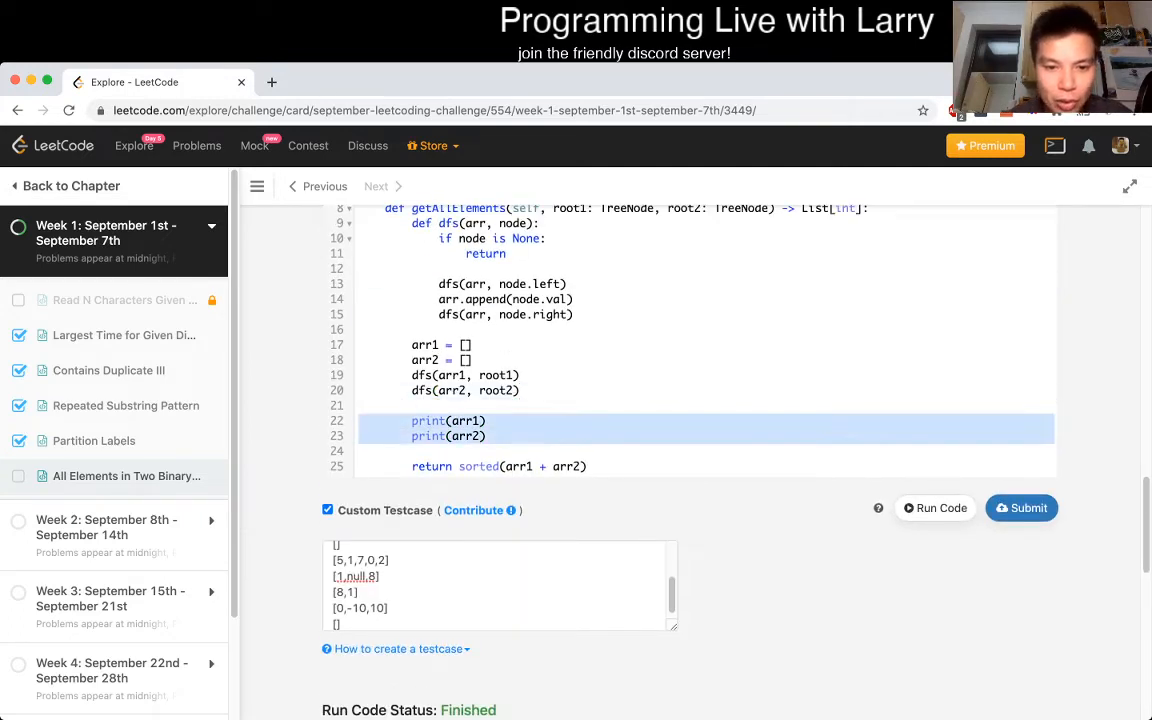
- Replace the prints with index1 = index2 = 0, arr = [], and a while loop bounded by len(arr1) and len(arr2)
{"action": "key", "text": "Delete"}
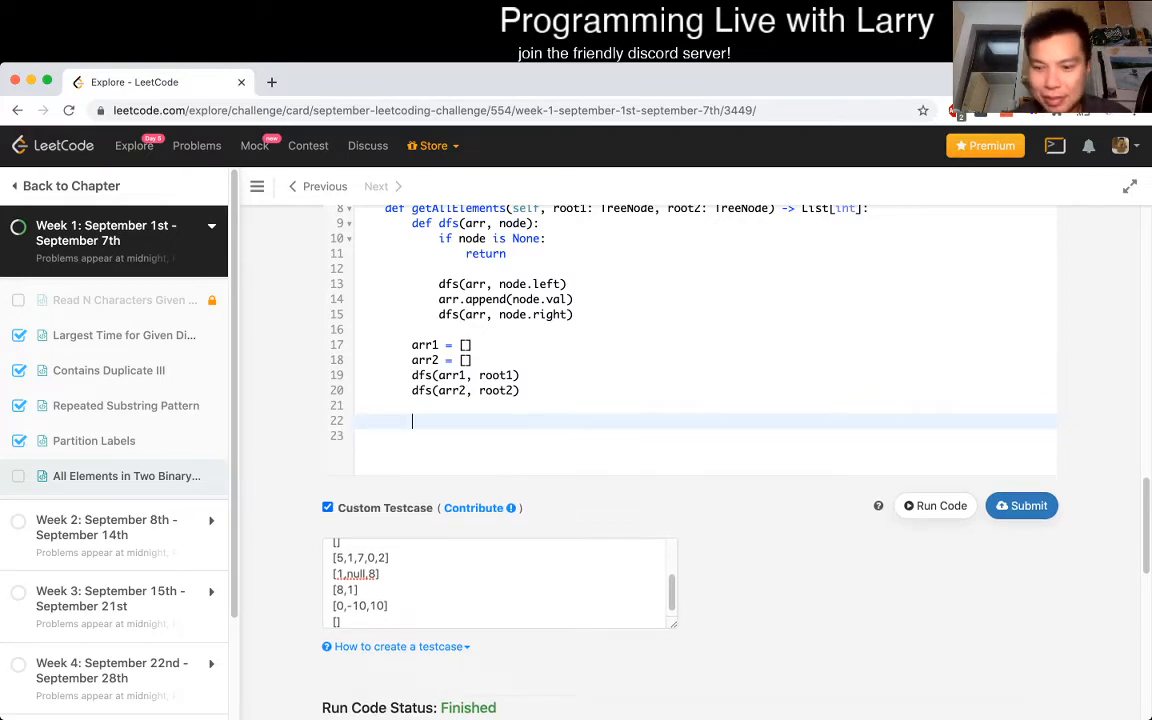
{"action": "type", "text": "index1"}
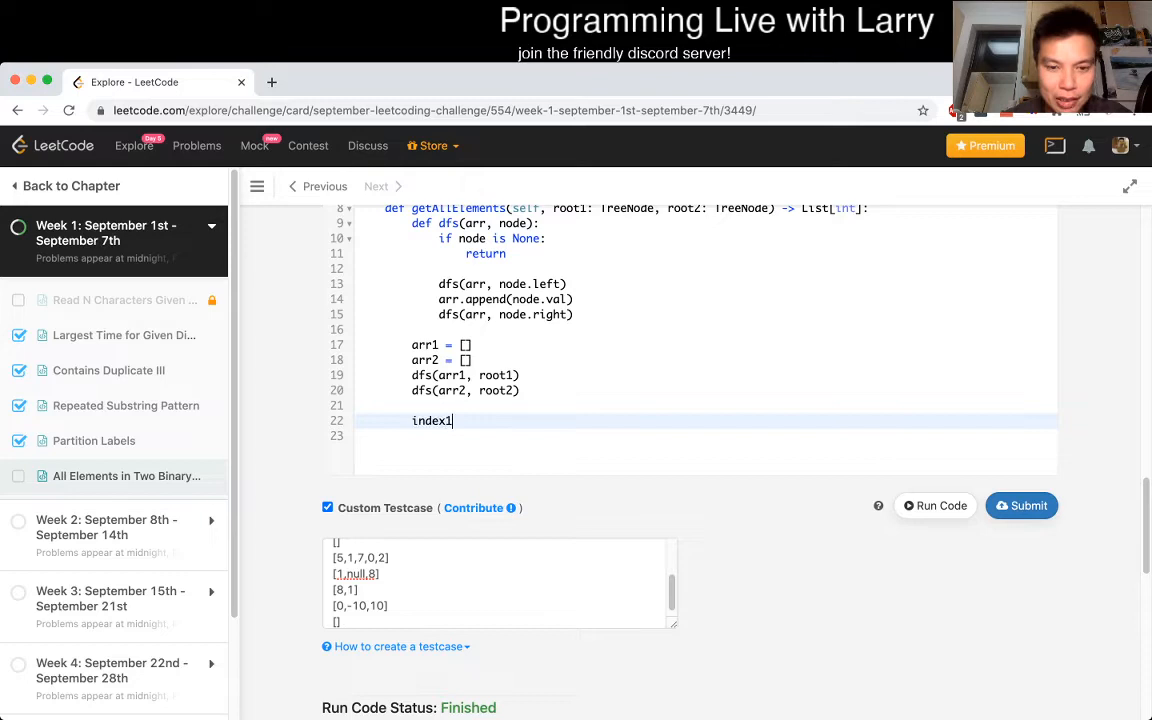
{"action": "type", "text": "= index2 = 0"}
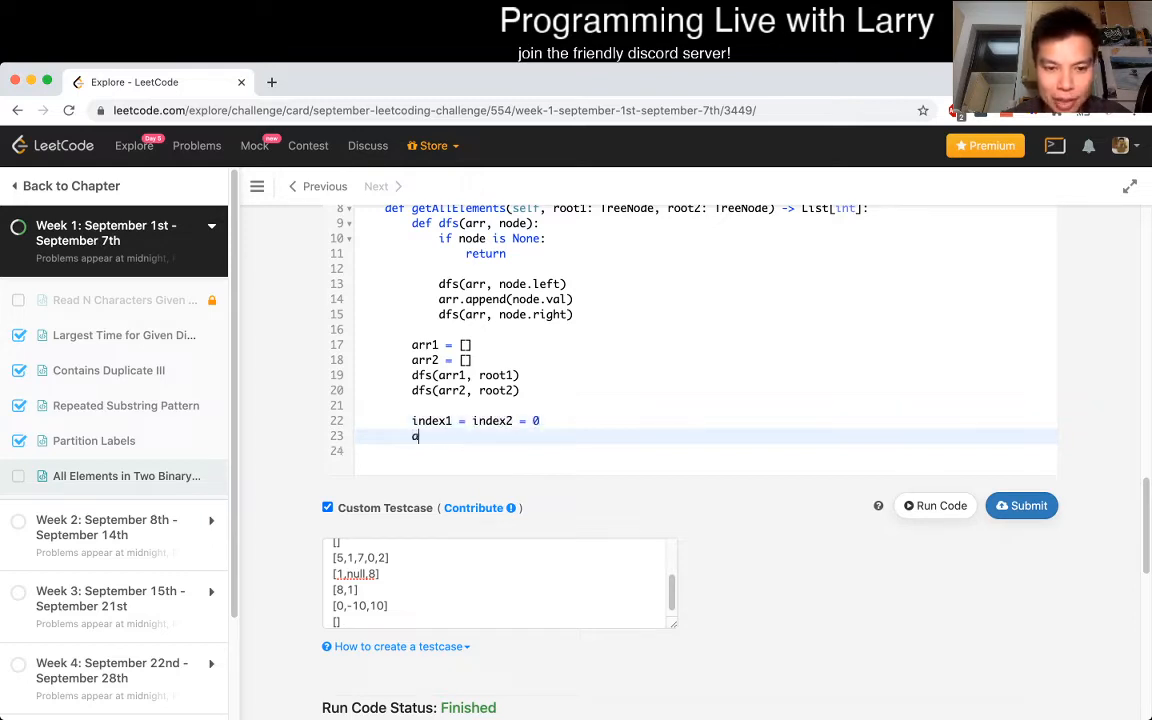
{"action": "type", "text": "arr = []"}
{"action": "type", "text": "return arr"}
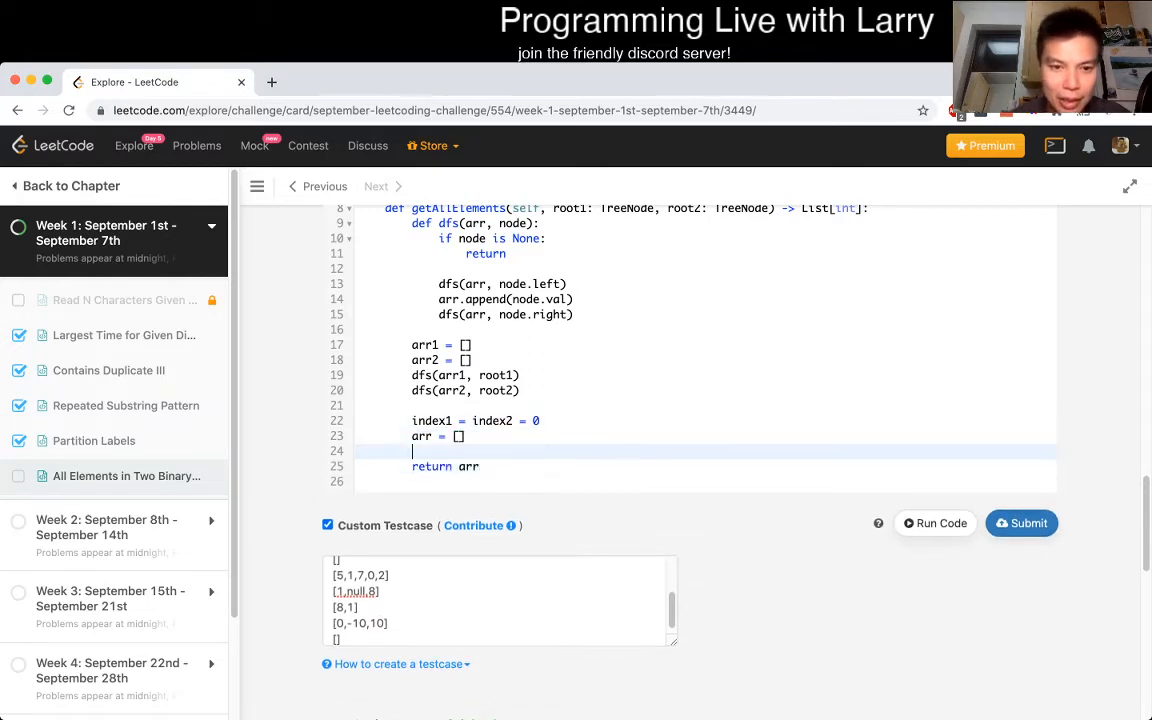
{"action": "type", "text": "while"}
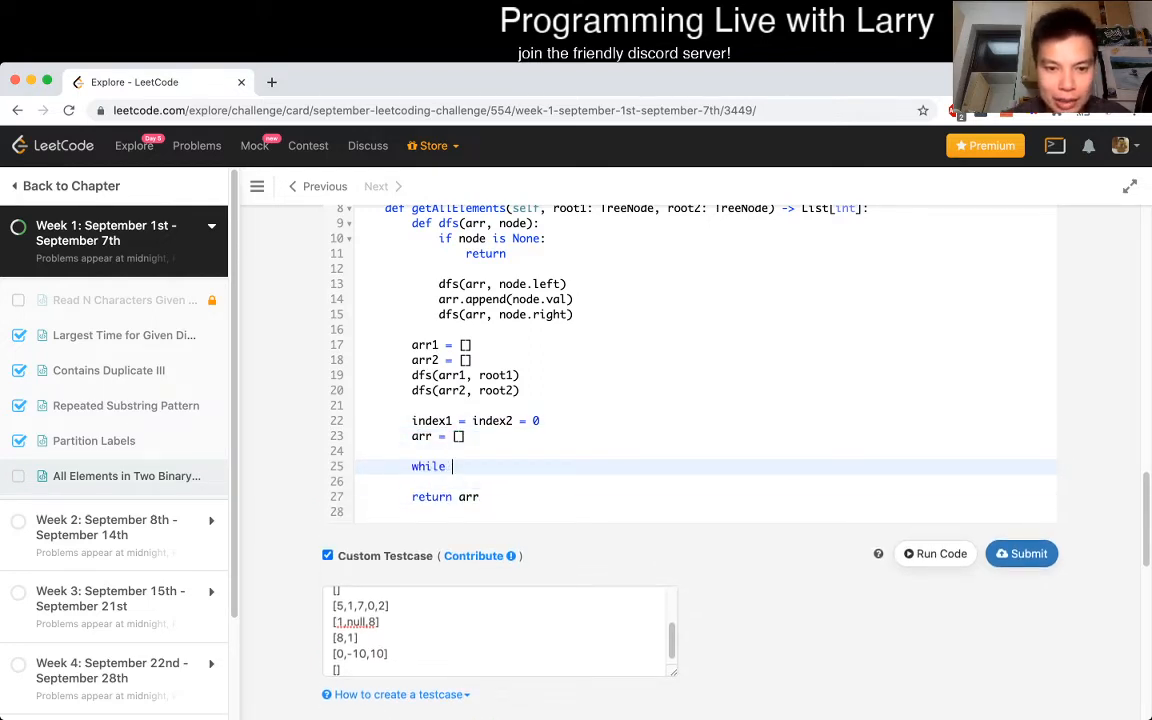
{"action": "type", "text": "index1 < ar"}
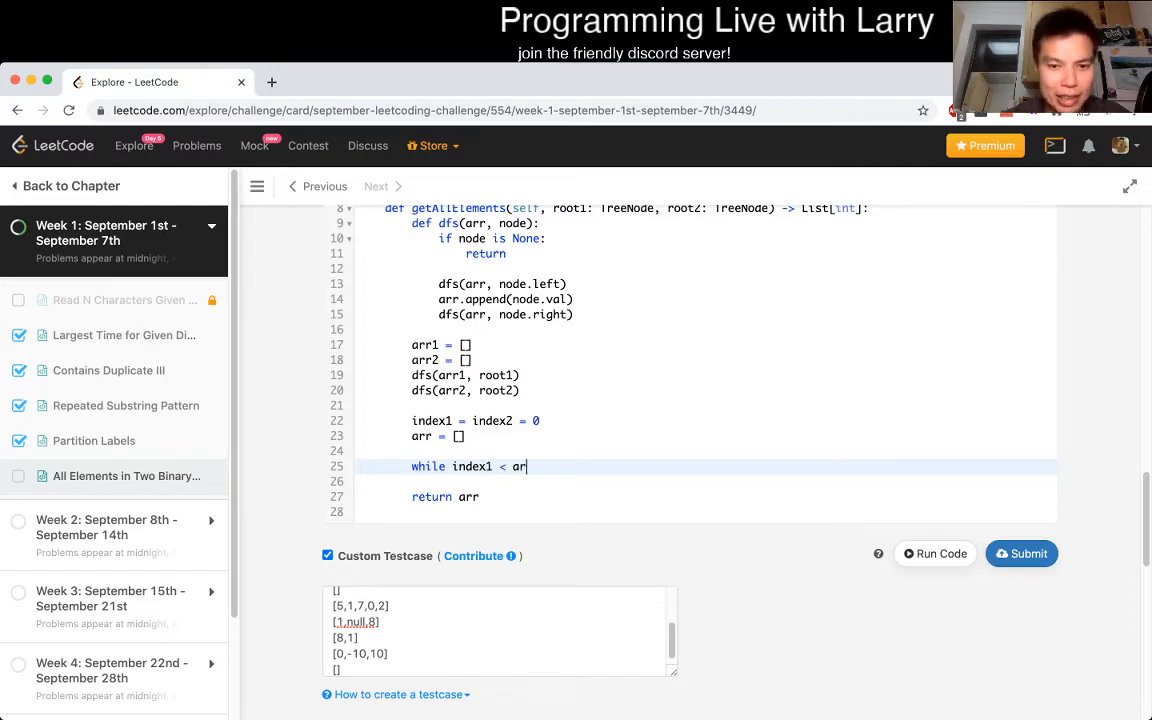
{"action": "type", "text": "en(arr1)"}
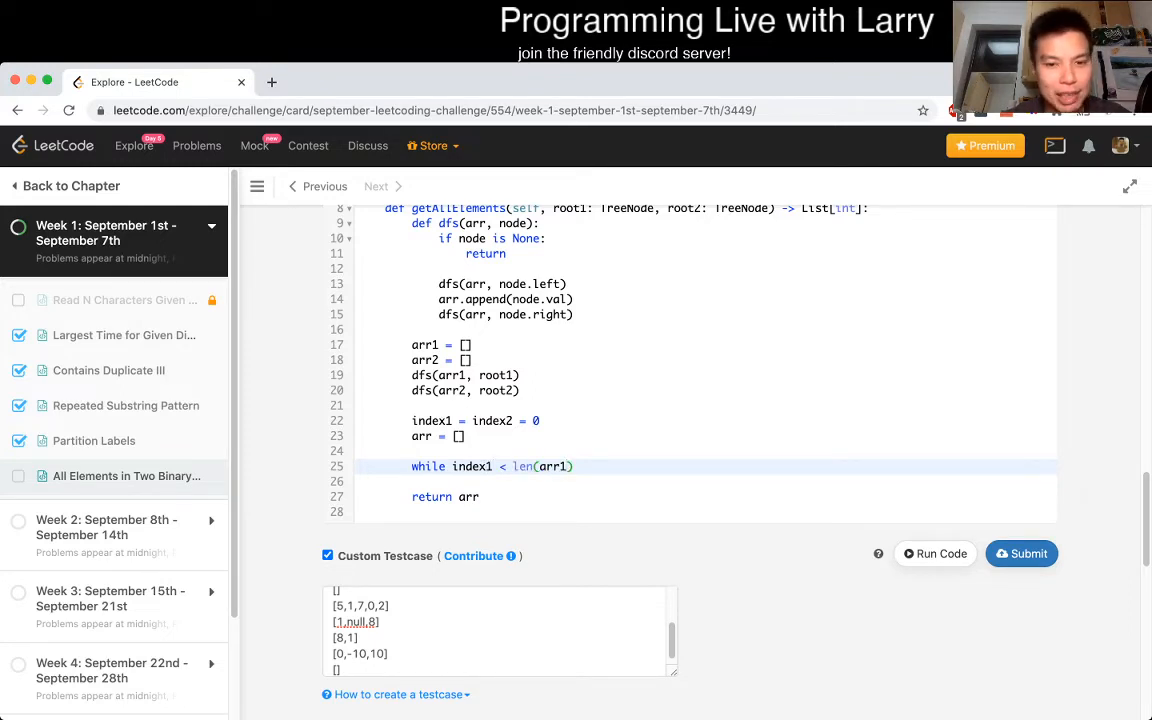
{"action": "type", "text": "and ind"}
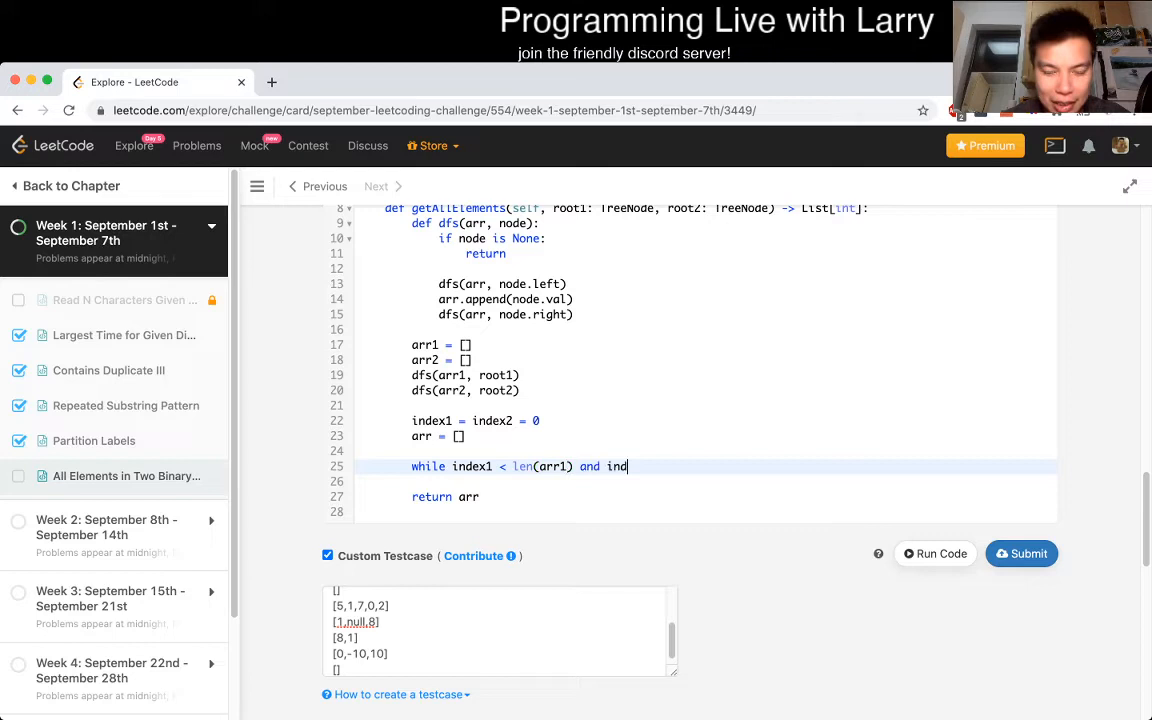
{"action": "type", "text": "ex2 < len("}
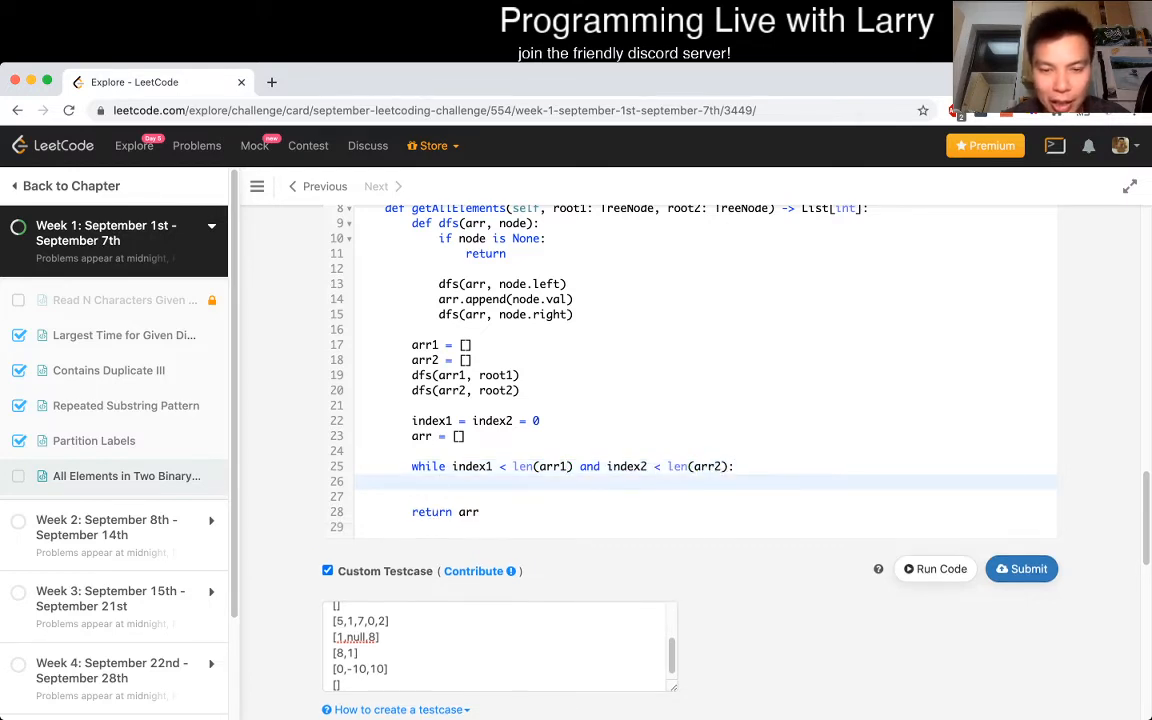
{"action": "type", "text": "arr"}
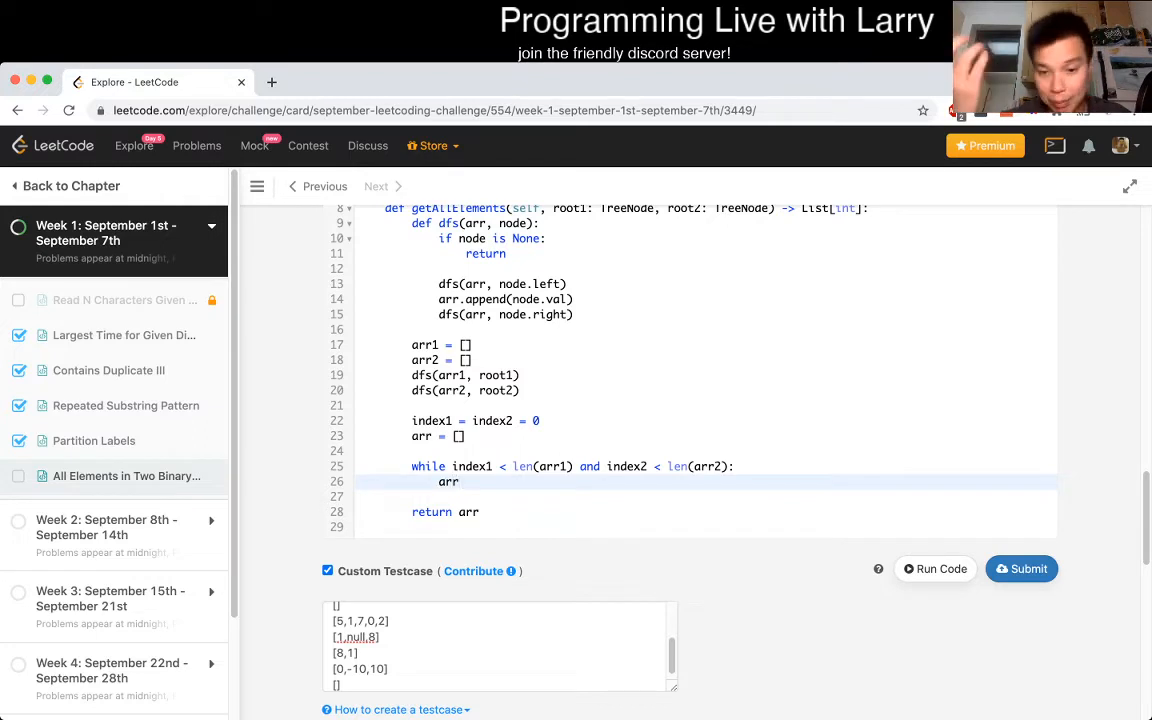
{"action": "key", "text": "Backspace"}
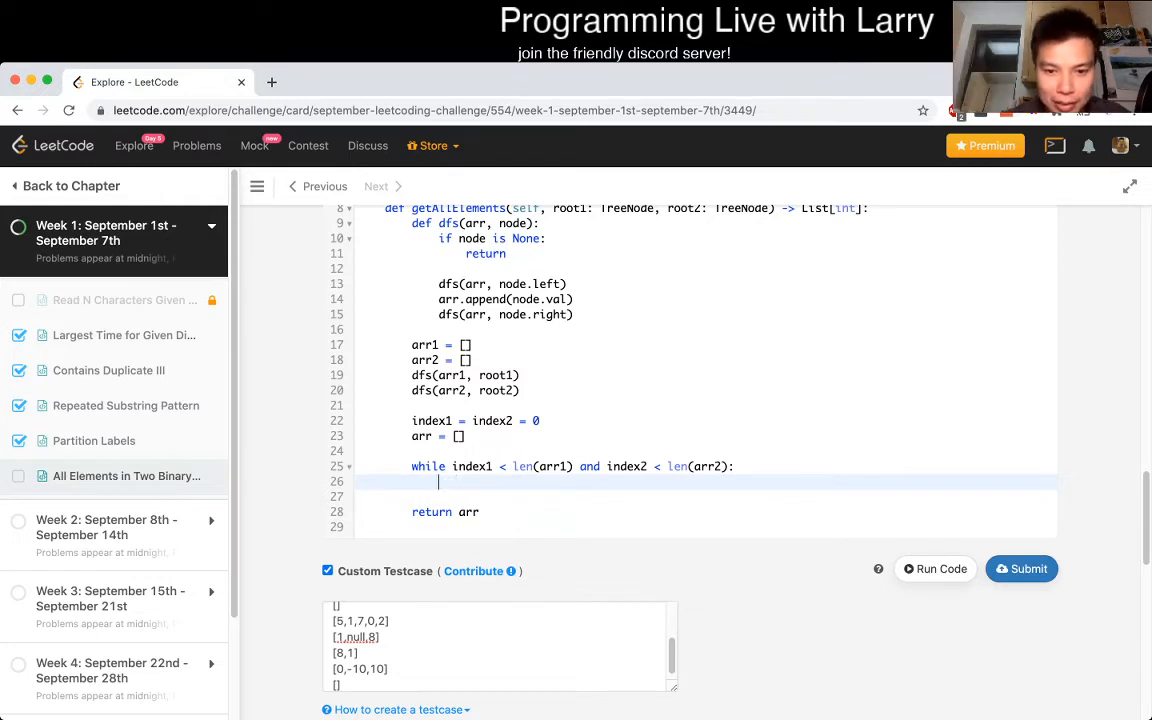
- Inside the loop, append the smaller of arr1[index1] and arr2[index2] to arr and increment that index
{"action": "type", "text": "if arr1[index1] > a"}
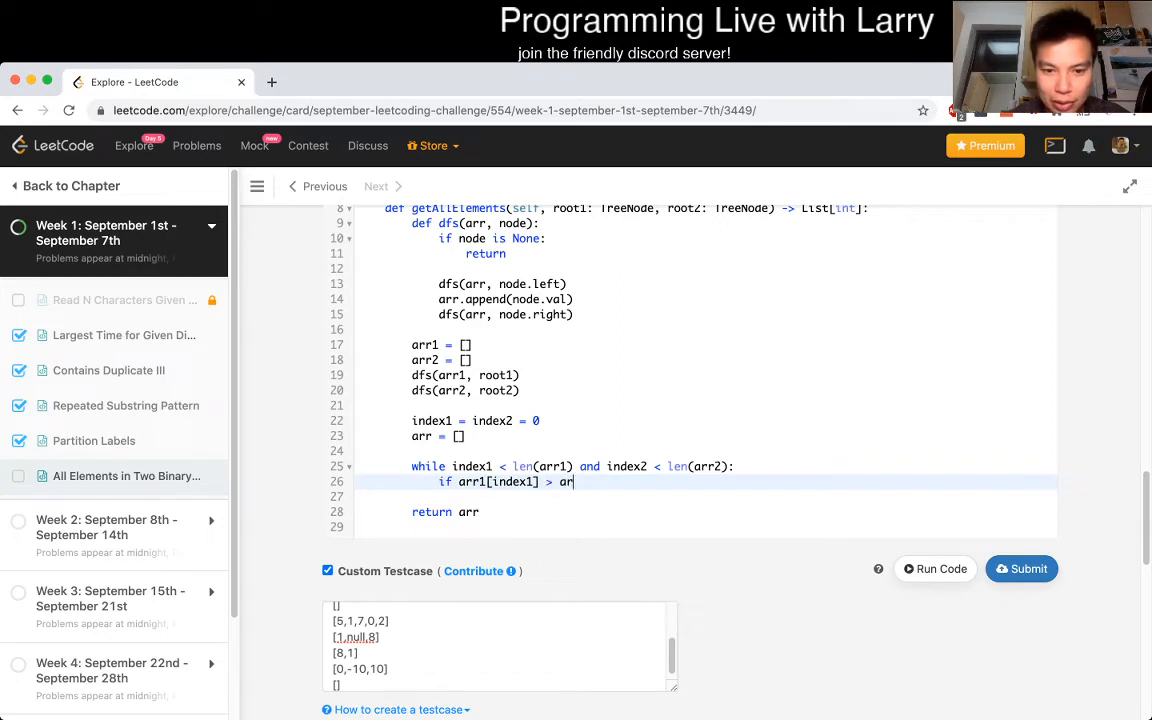
{"action": "type", "text": "r2[index2]"}
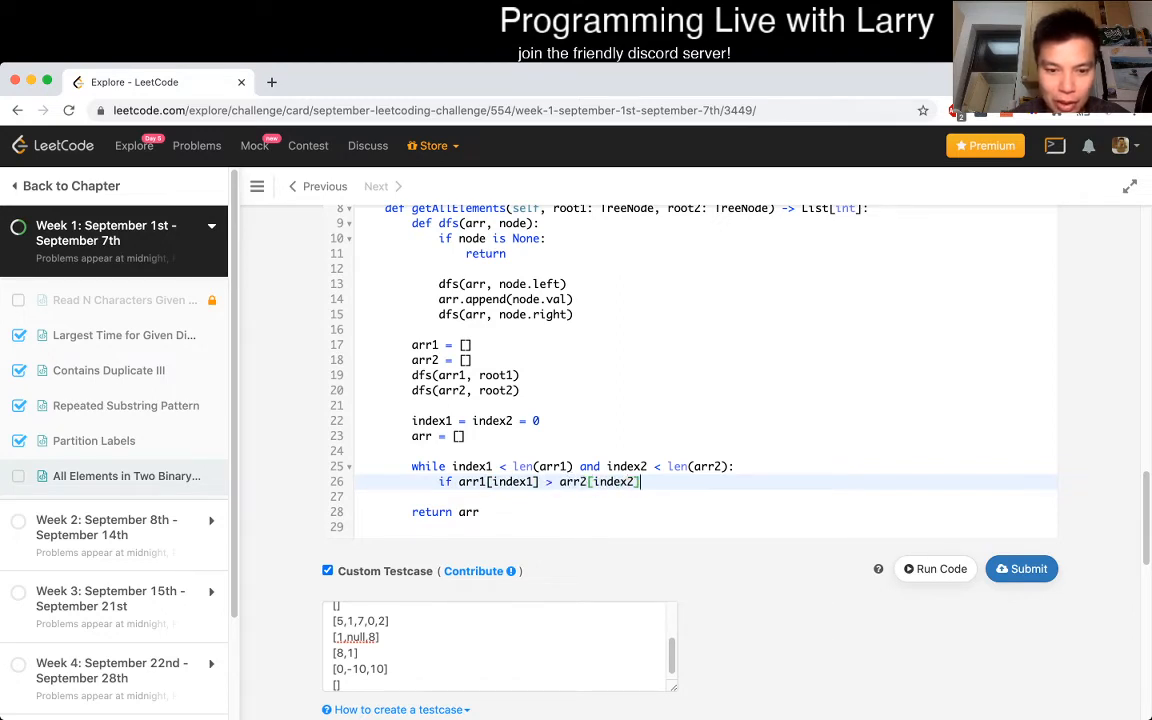
{"action": "type", "text": "arr.append"}
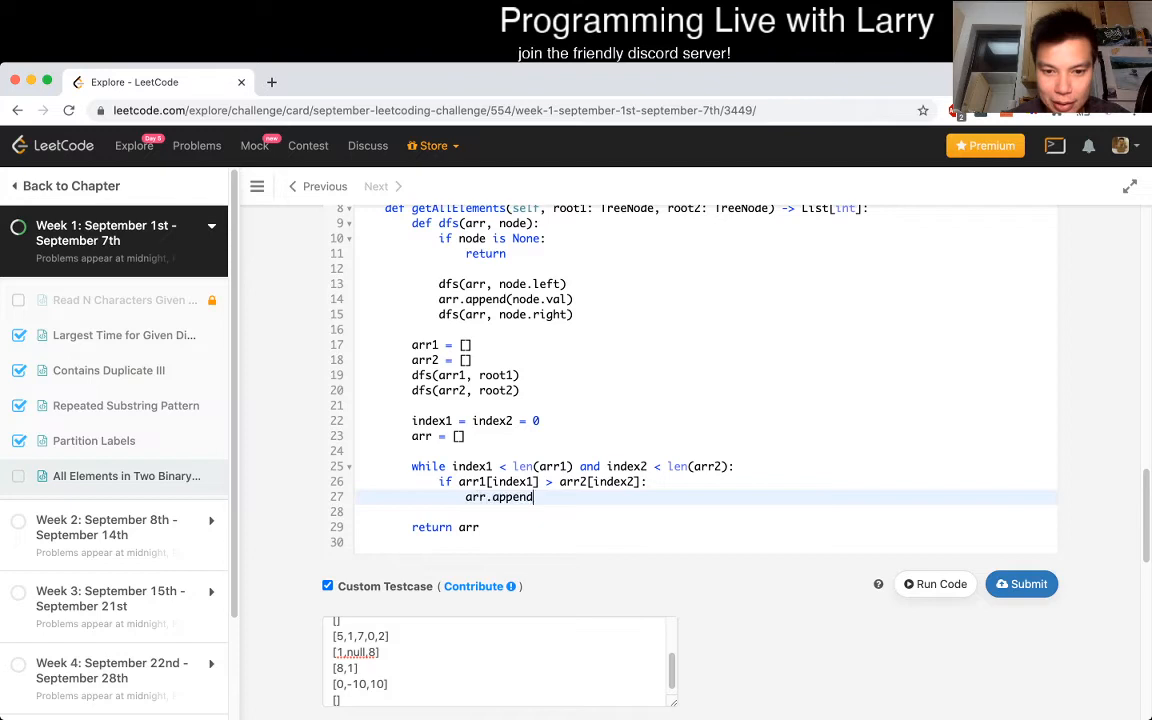
{"action": "type", "text": "(arr2[index2])"}
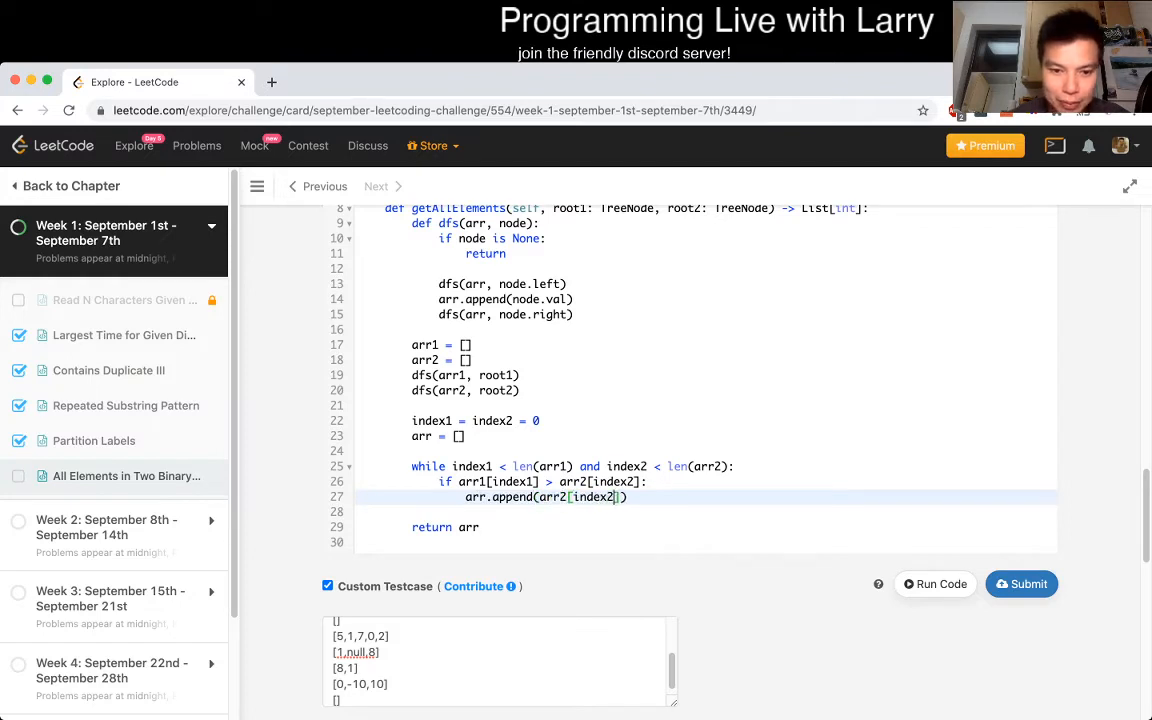
{"action": "type", "text": "index2 += 1"}
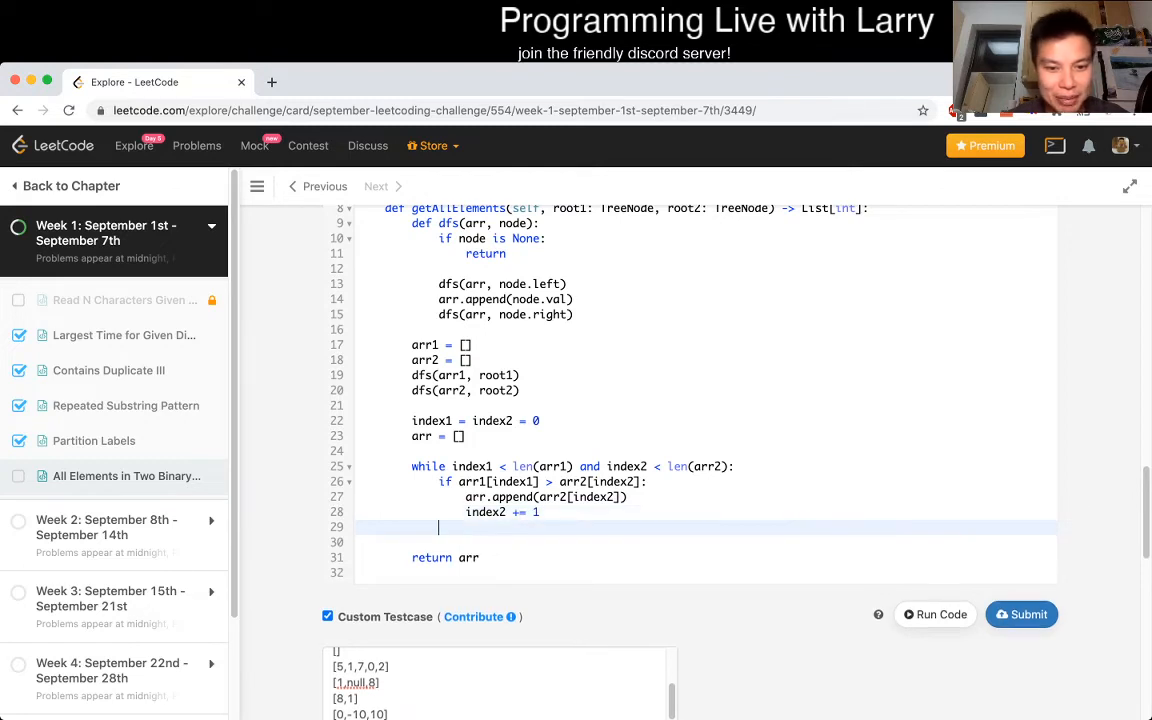
{"action": "type", "text": "elif"}
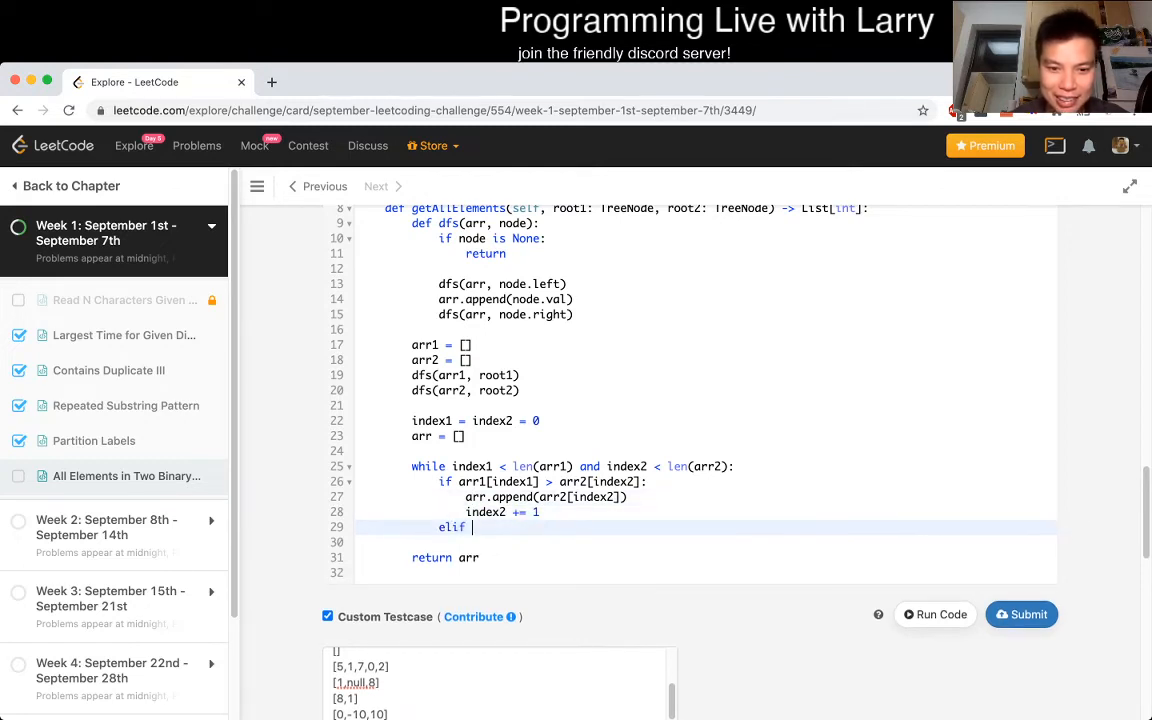
{"action": "type", "text": "arr1[index]"}
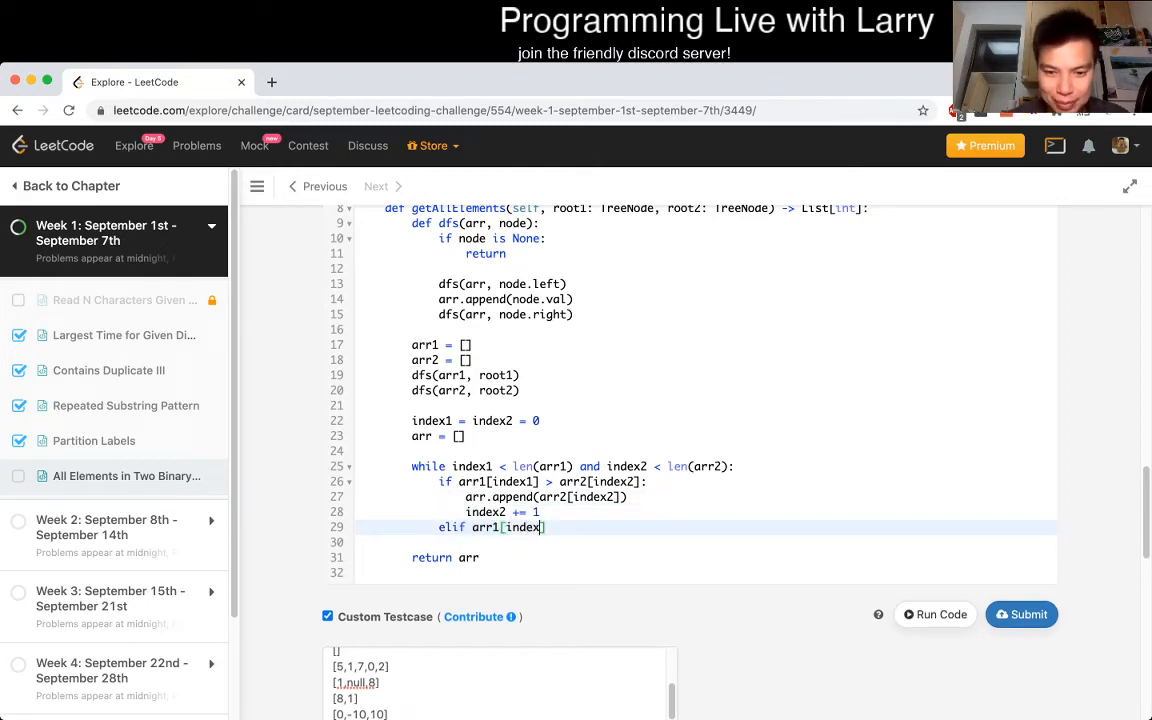
{"action": "type", "text": "< arr2[ind"}
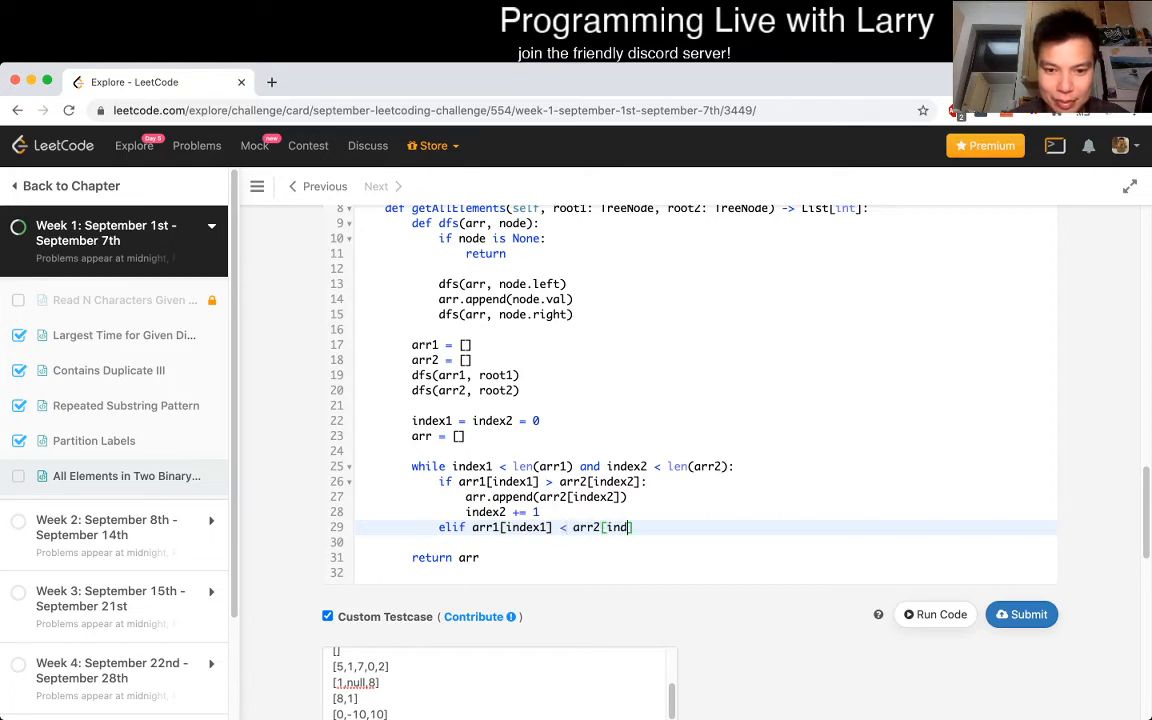
{"action": "type", "text": "arr.append(arr1[index"}
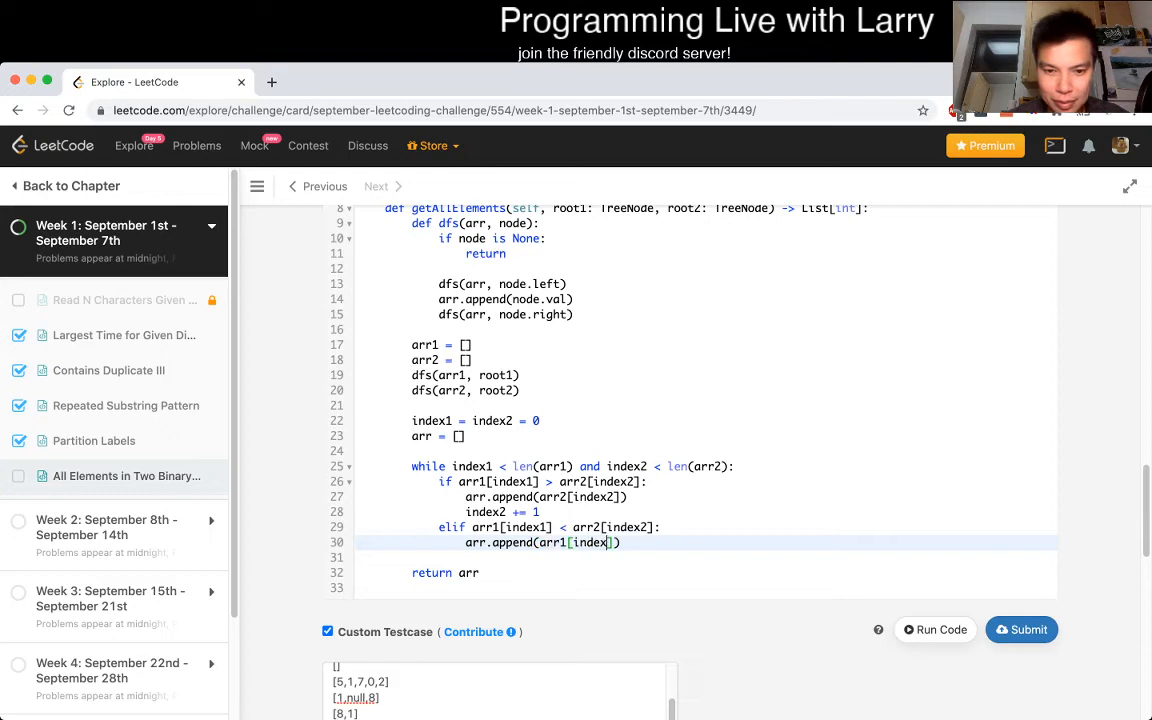
{"action": "type", "text": "index"}
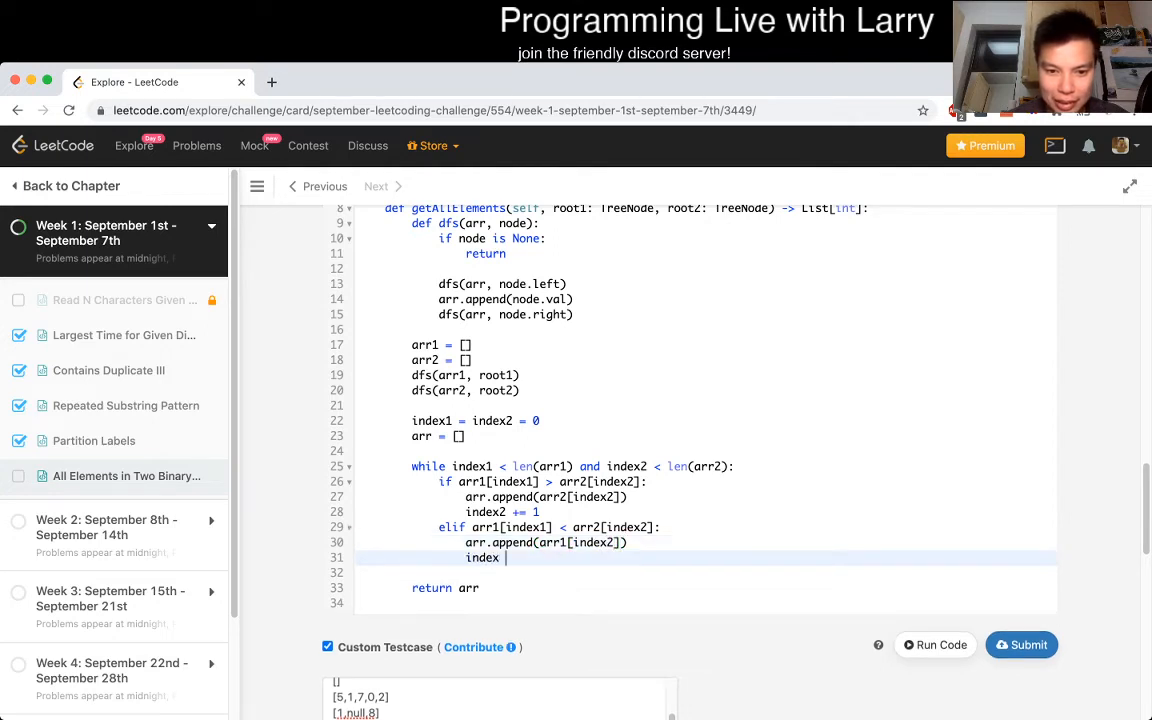
{"action": "type", "text": "1 += 1"}
{"action": "left_click", "coordinate": [706, 526]}
{"action": "type", "text": "else:"}
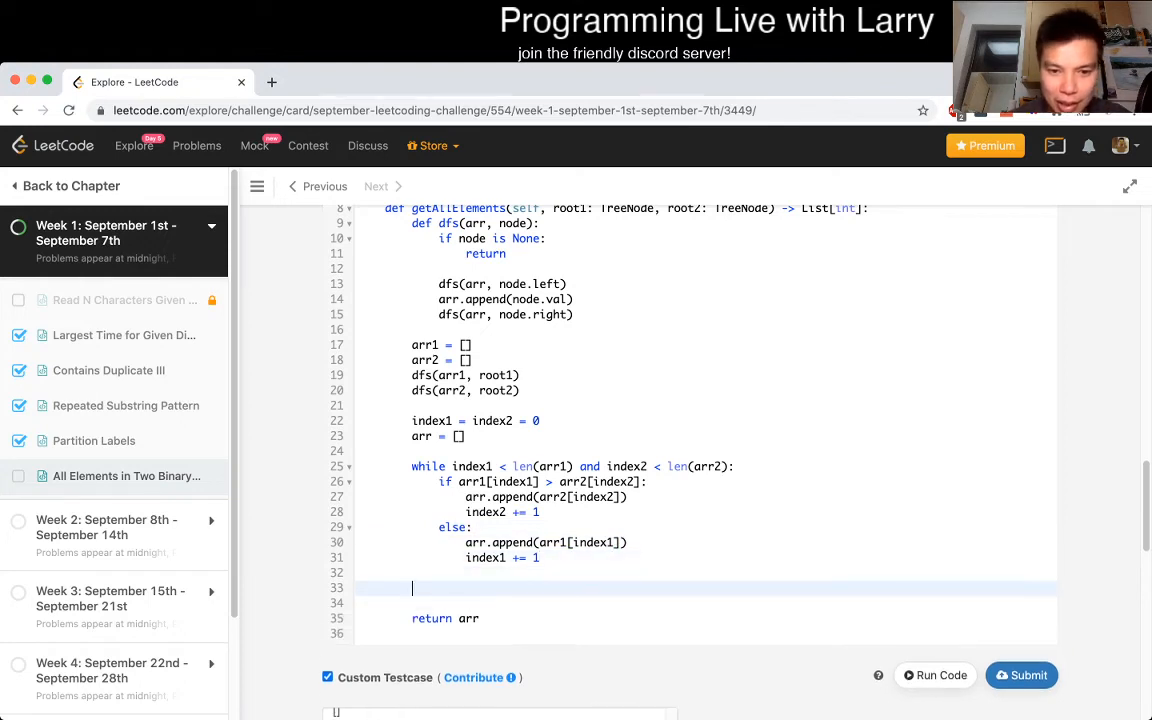
- Add two while loops appending leftover arr1 and arr2 elements, then run the custom testcases
{"action": "type", "text": "while"}
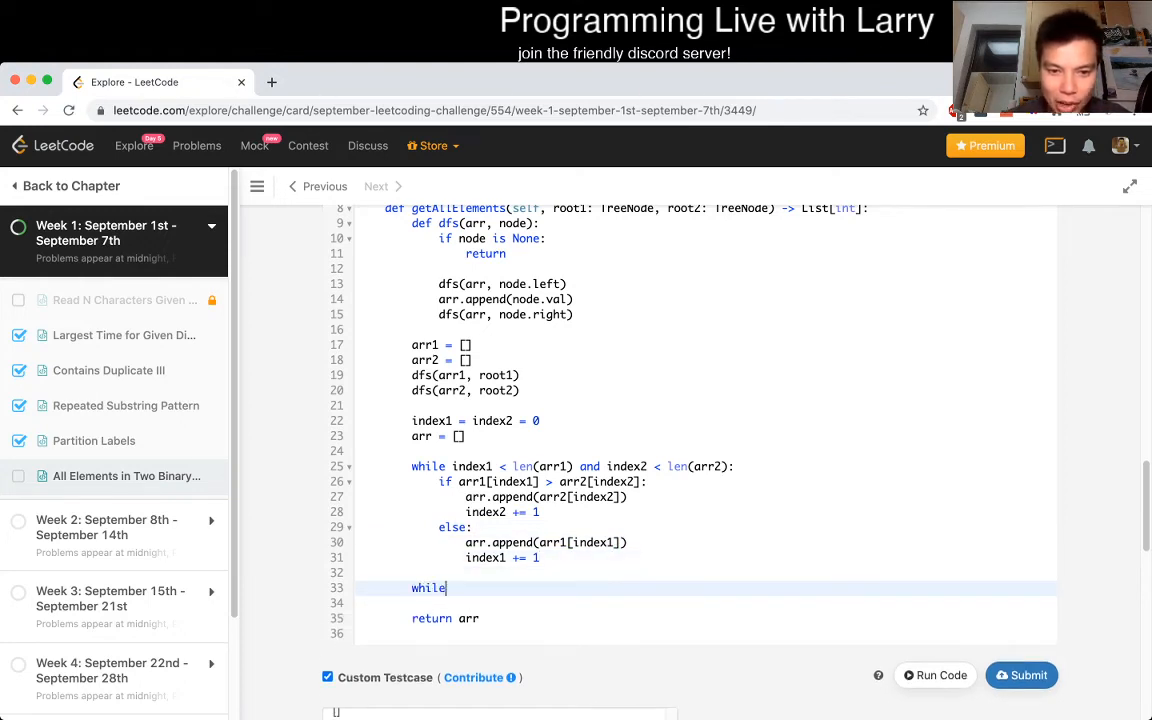
{"action": "type", "text": "index1 < len(arr)"}
{"action": "type", "text": "arr.append(arra1"}
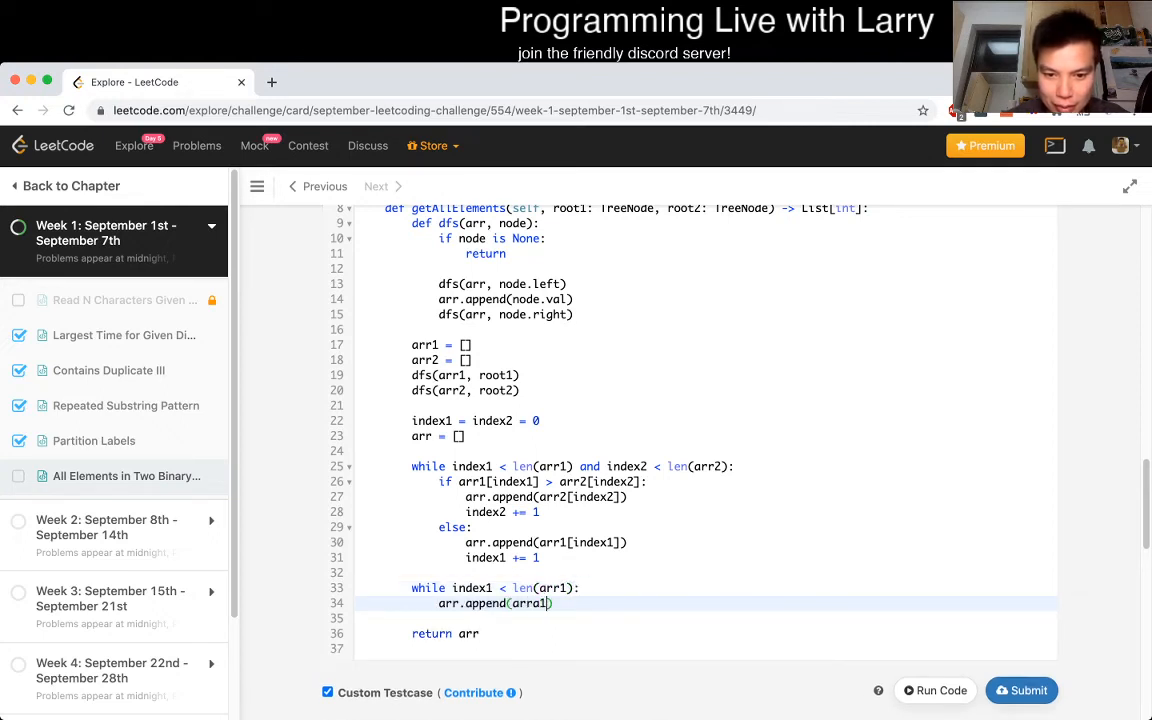
{"action": "type", "text": "[index1]"}
{"action": "type", "text": "wh"}
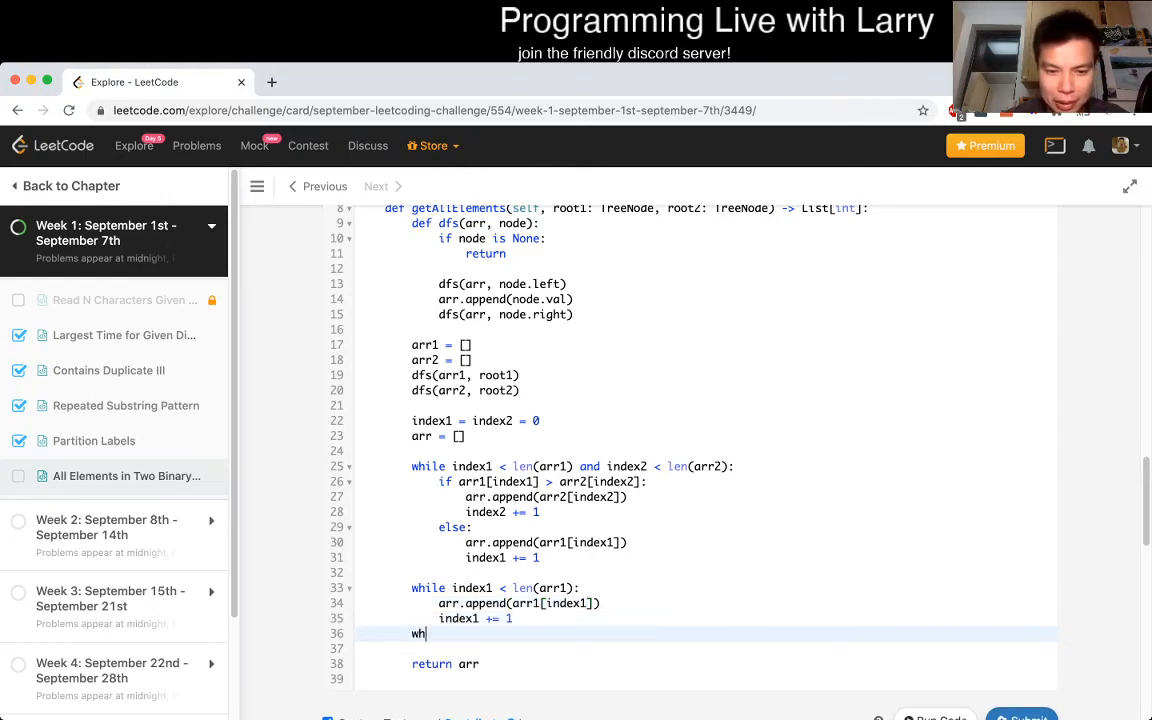
{"action": "type", "text": "ile index2 < len(arr2):"}
{"action": "left_click", "coordinate": [730, 648]}
{"action": "type", "text": "arr.append(arr2["}
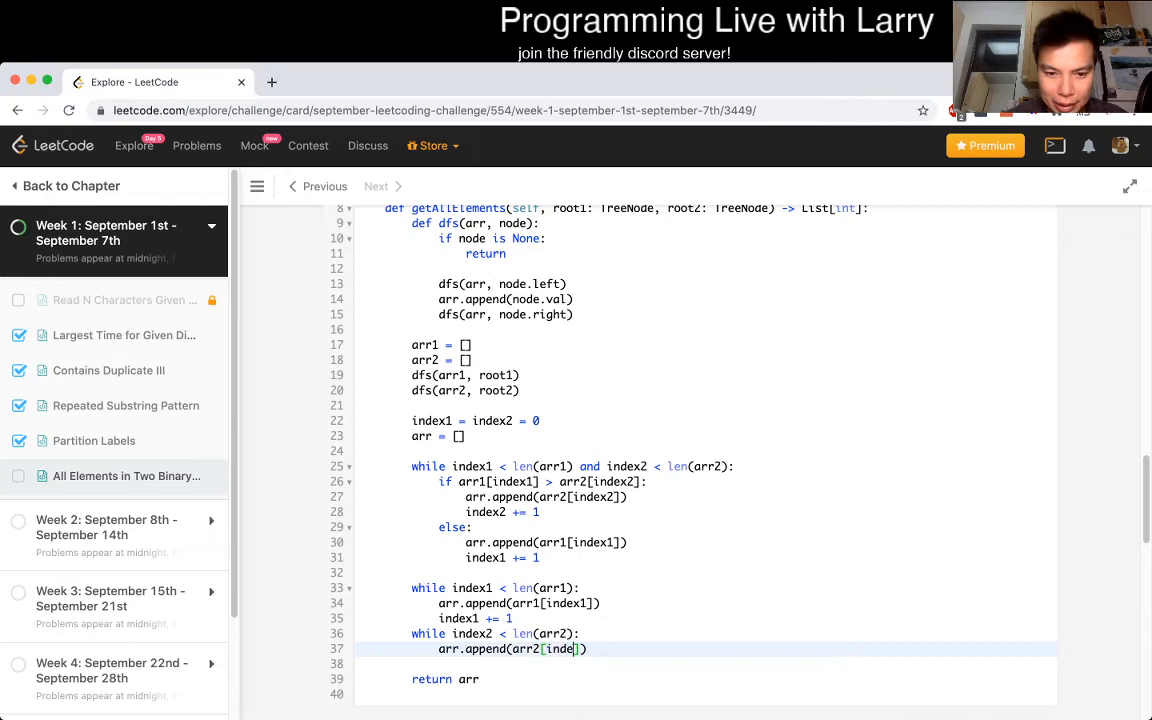
{"action": "type", "text": "index2]"}
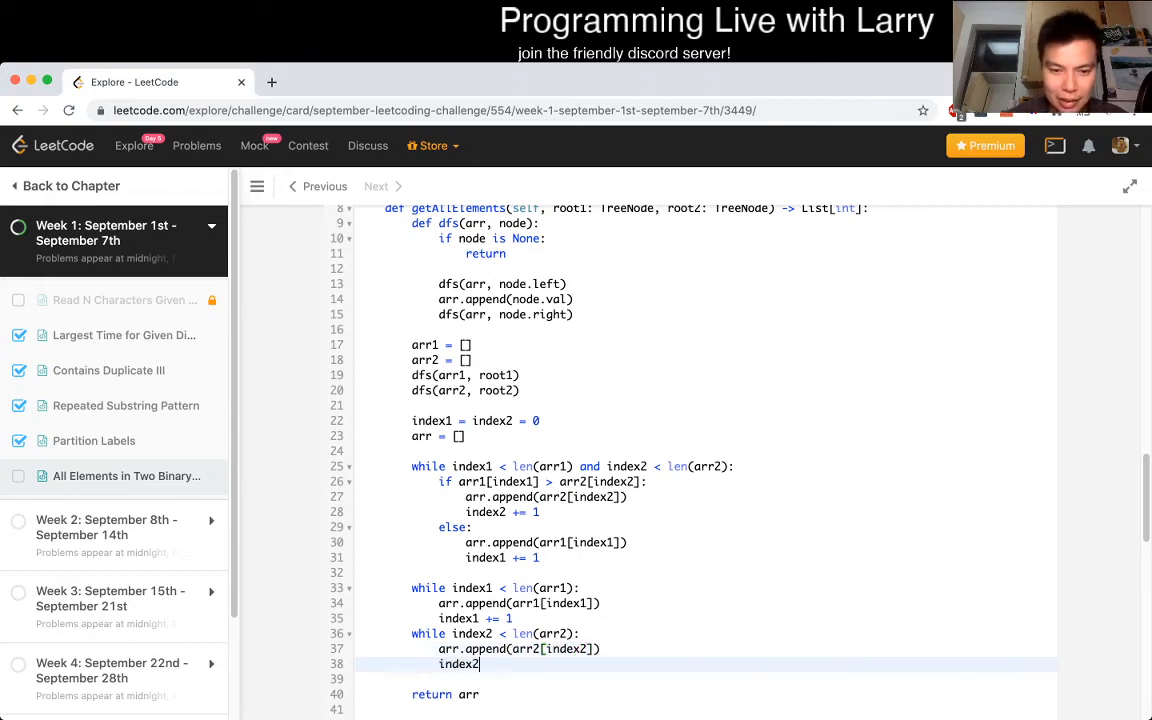
{"action": "left_click", "coordinate": [934, 300]}
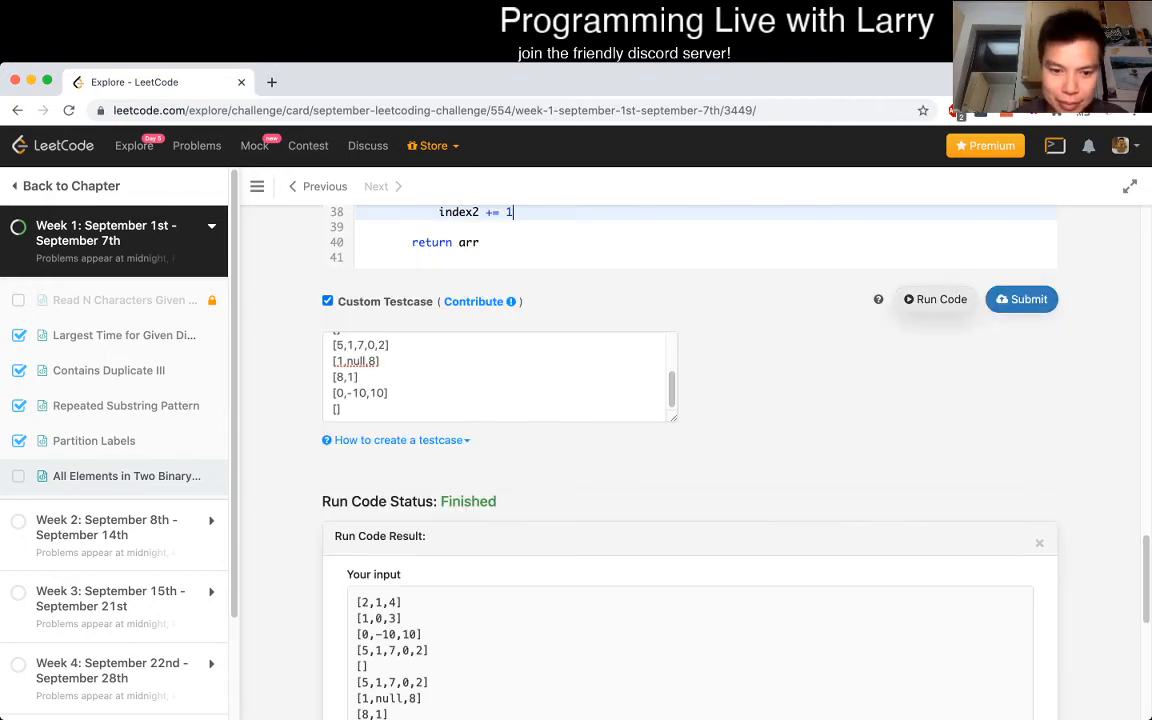
{"action": "left_click", "coordinate": [934, 300]}
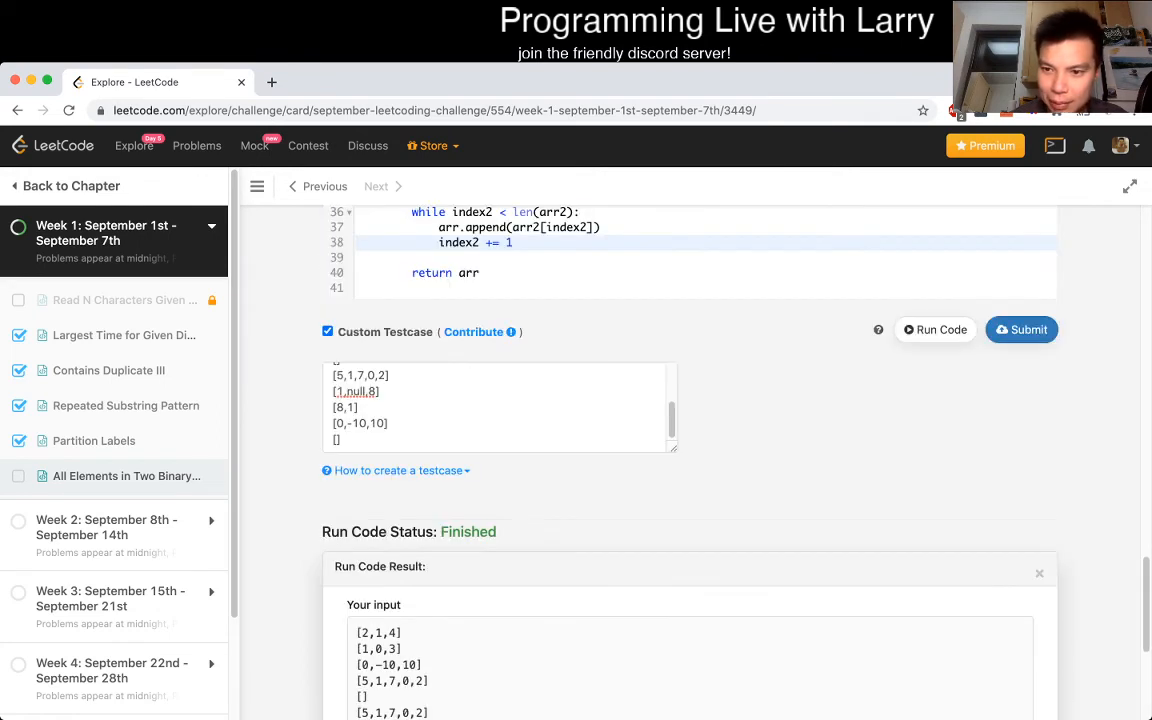
{"action": "left_click", "coordinate": [1020, 328]}
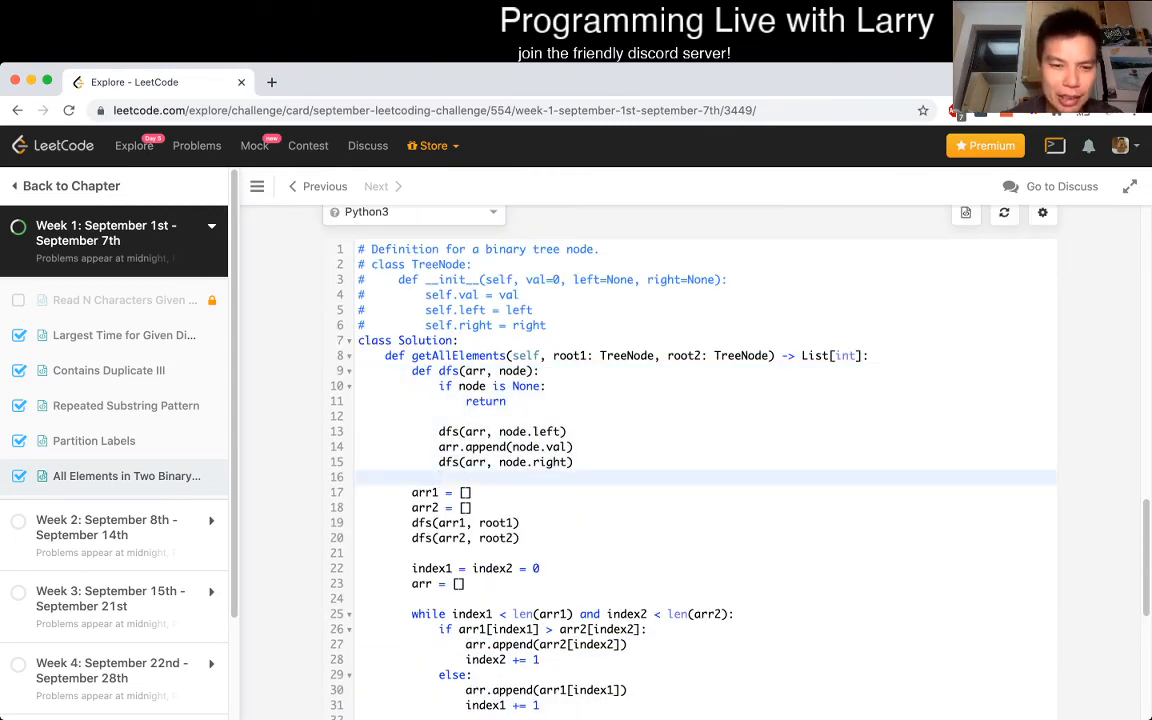
{"action": "left_click", "coordinate": [572, 448]}
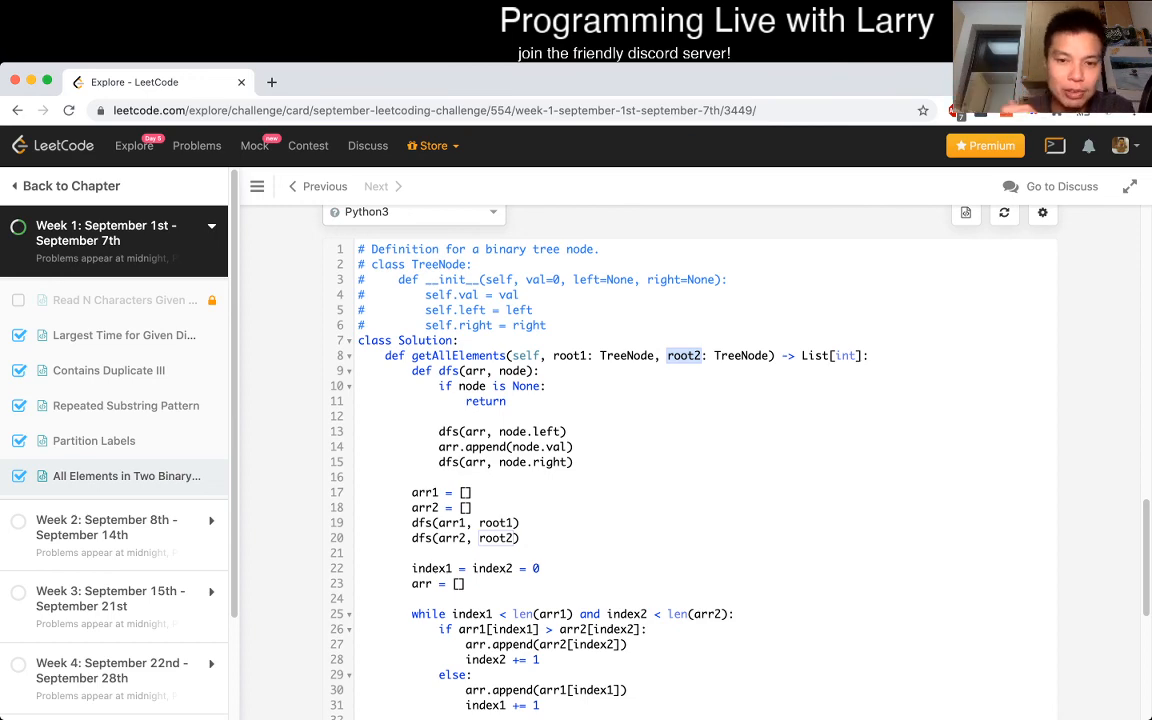
{"action": "scroll", "scroll_direction": "down", "scroll_amount": 3}
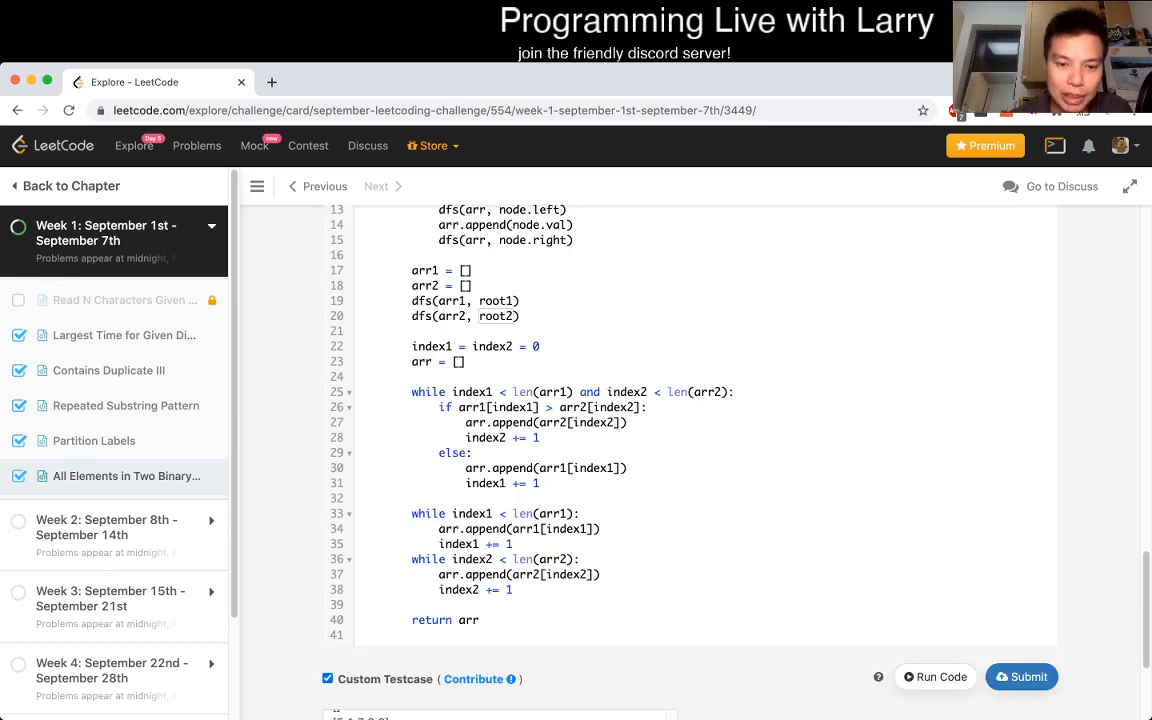